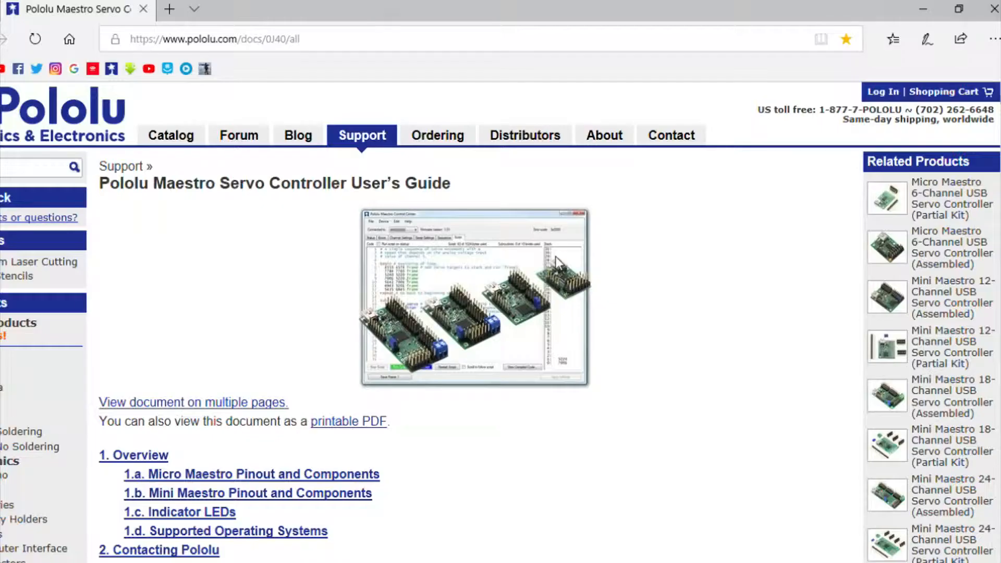
pyautogui.moveTo(349, 294)
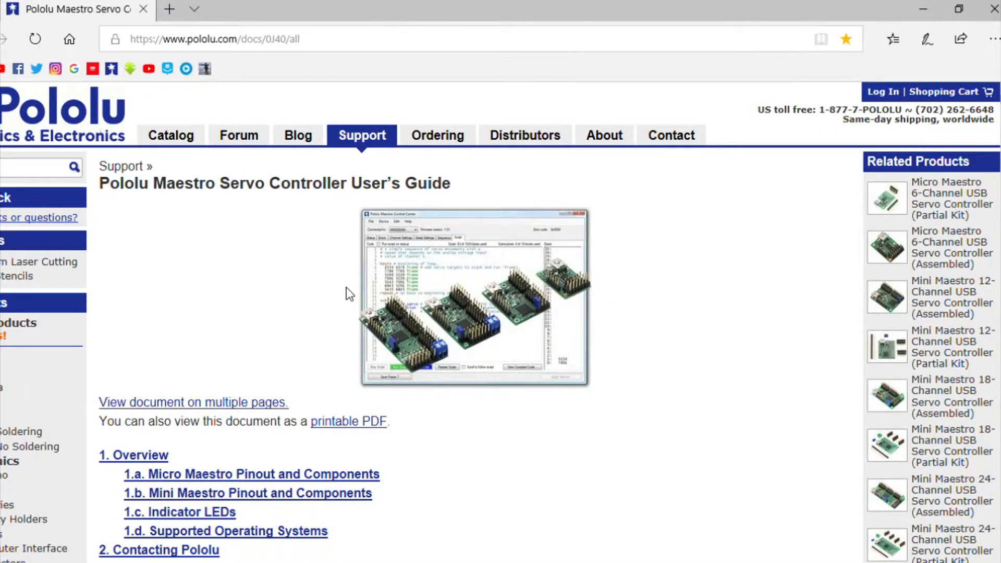
pyautogui.moveTo(801, 318)
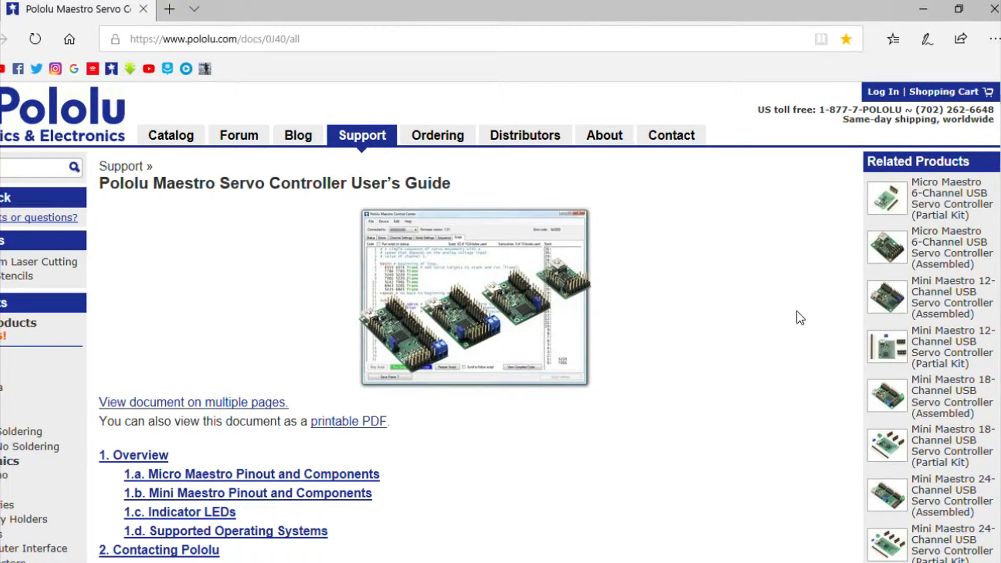
pyautogui.moveTo(792, 303)
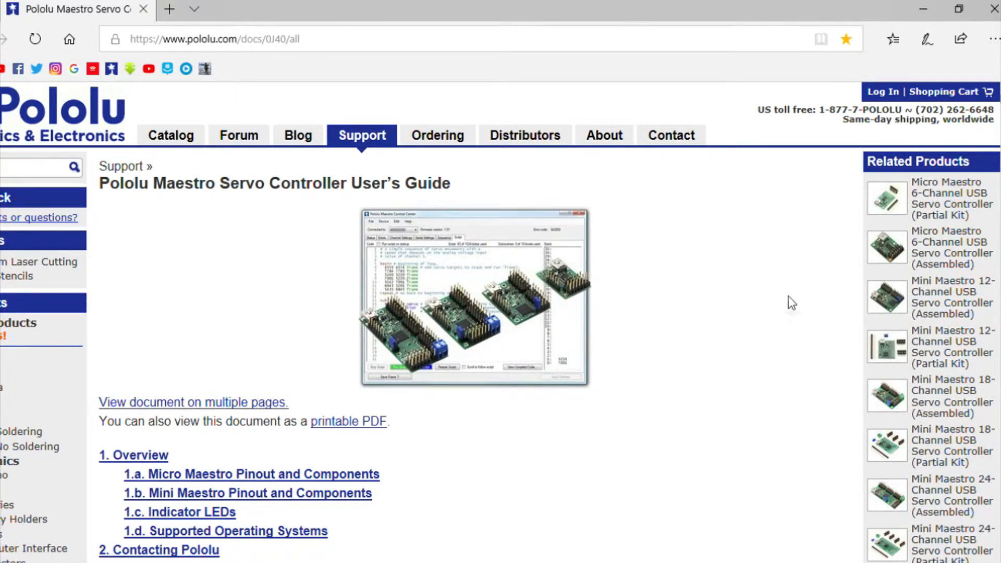
# - Scroll the Maestro user guide to the 'Using a button or switch to control servos' example script
pyautogui.scroll(-3)
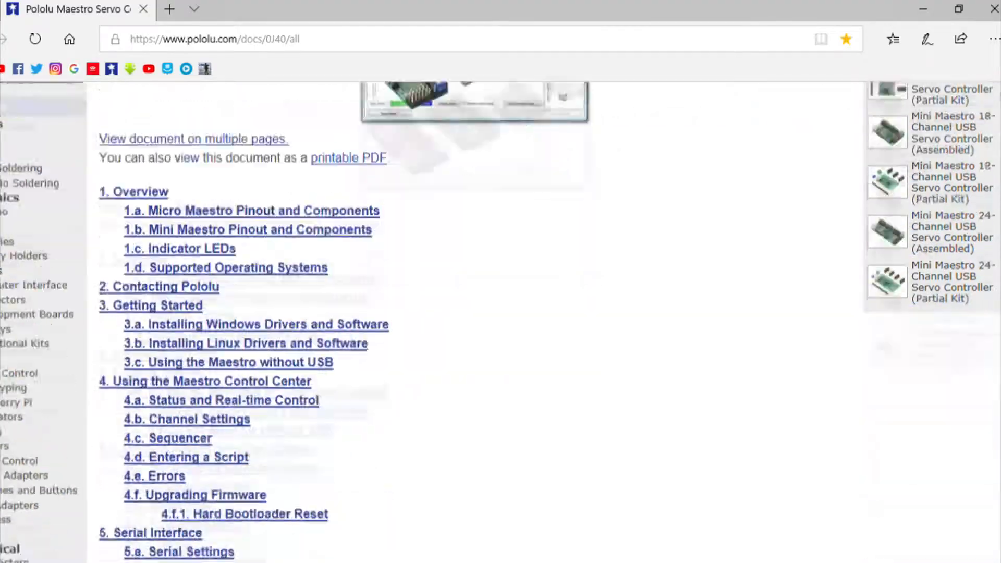
pyautogui.scroll(-3)
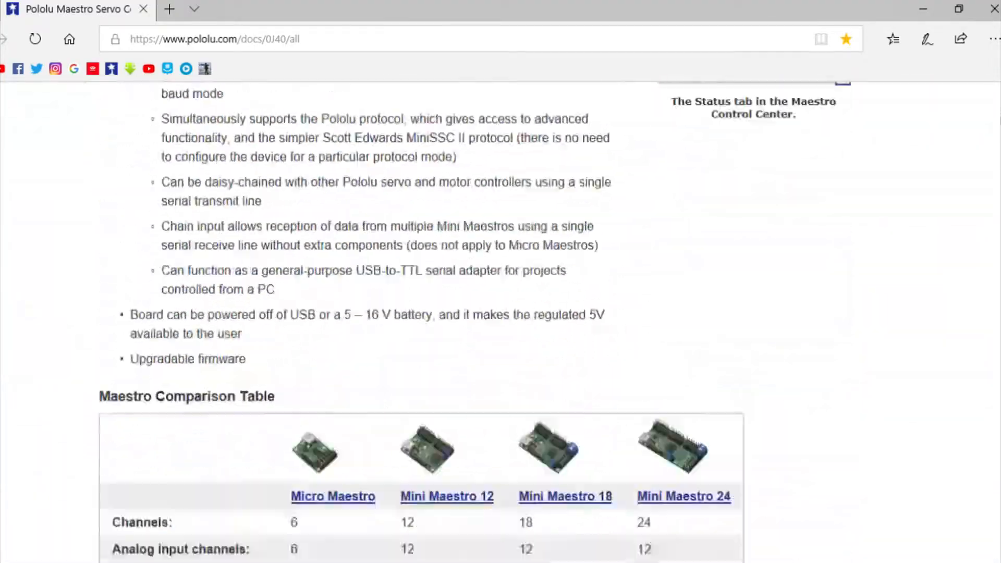
pyautogui.scroll(-3)
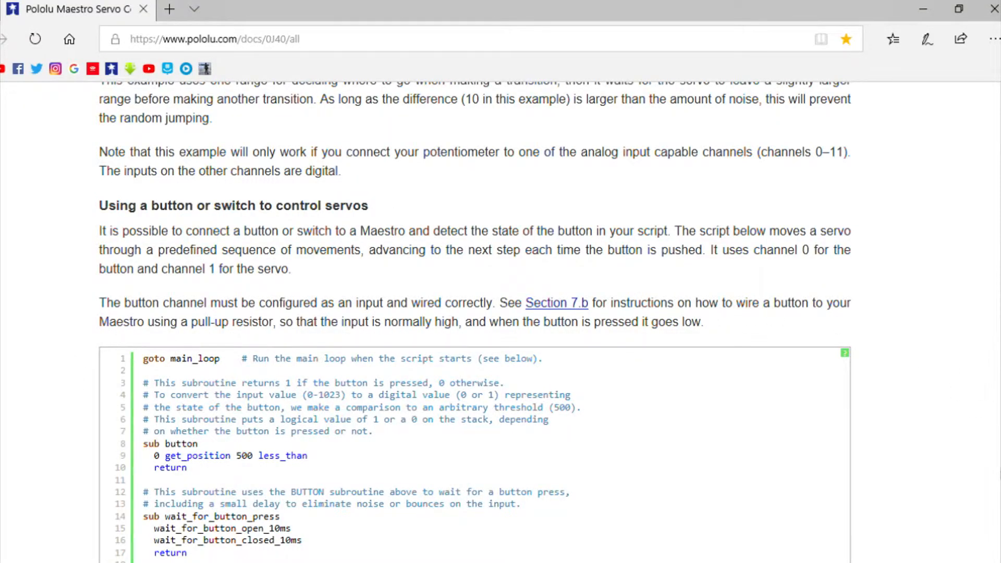
pyautogui.scroll(-3)
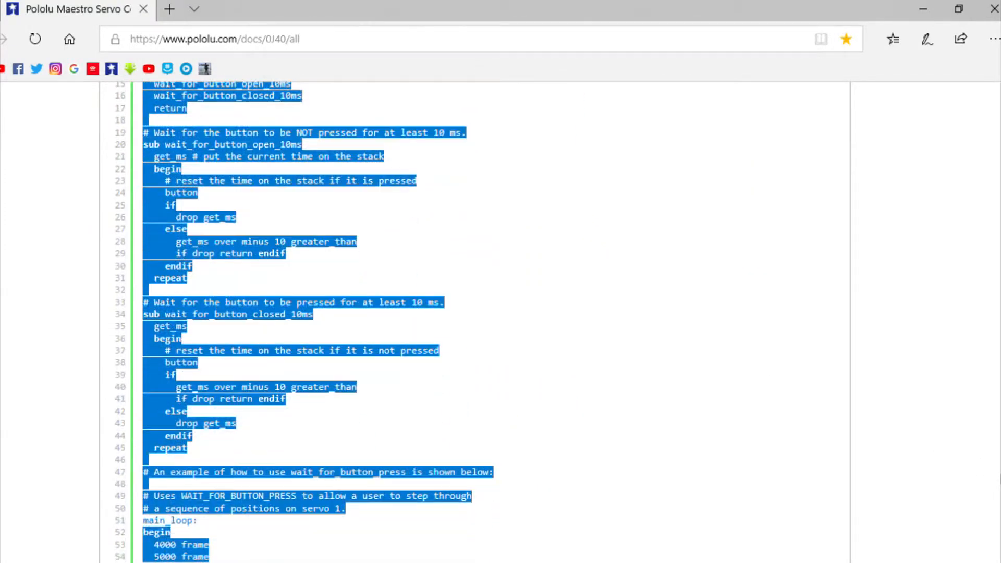
pyautogui.scroll(-3)
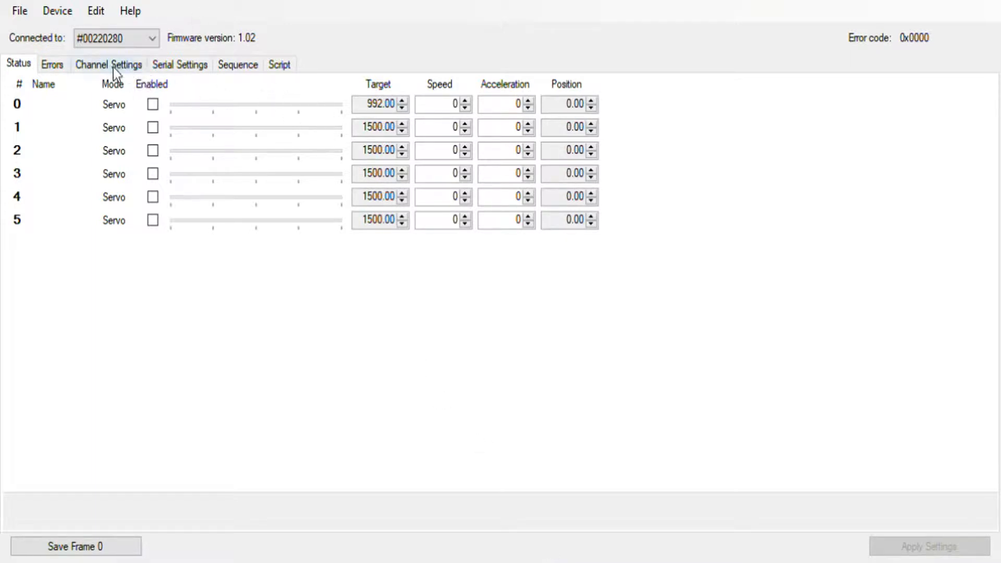
# - Set channel 0's mode to Input in Channel Settings and apply the settings
pyautogui.click(108, 63)
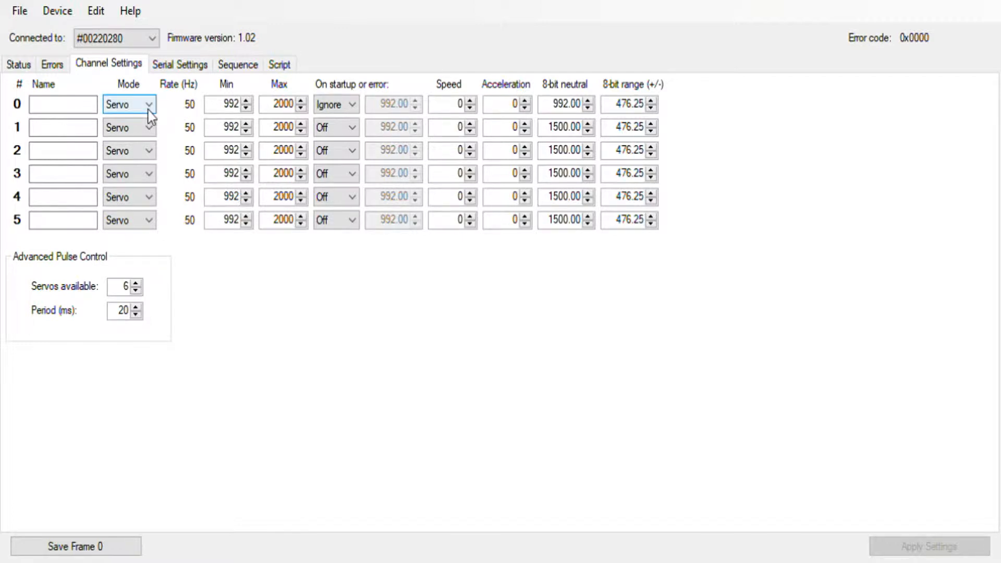
pyautogui.moveTo(121, 150)
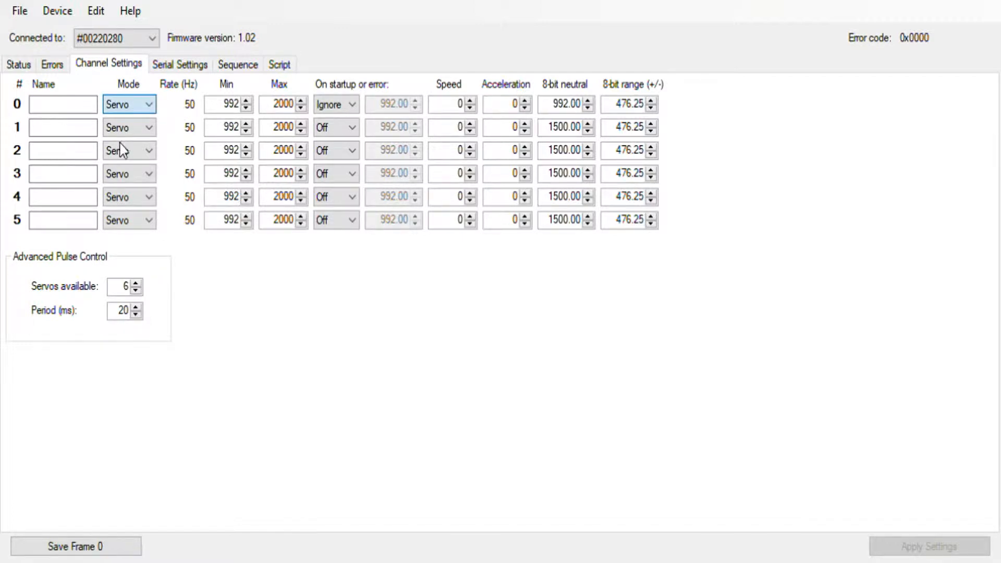
pyautogui.click(128, 104)
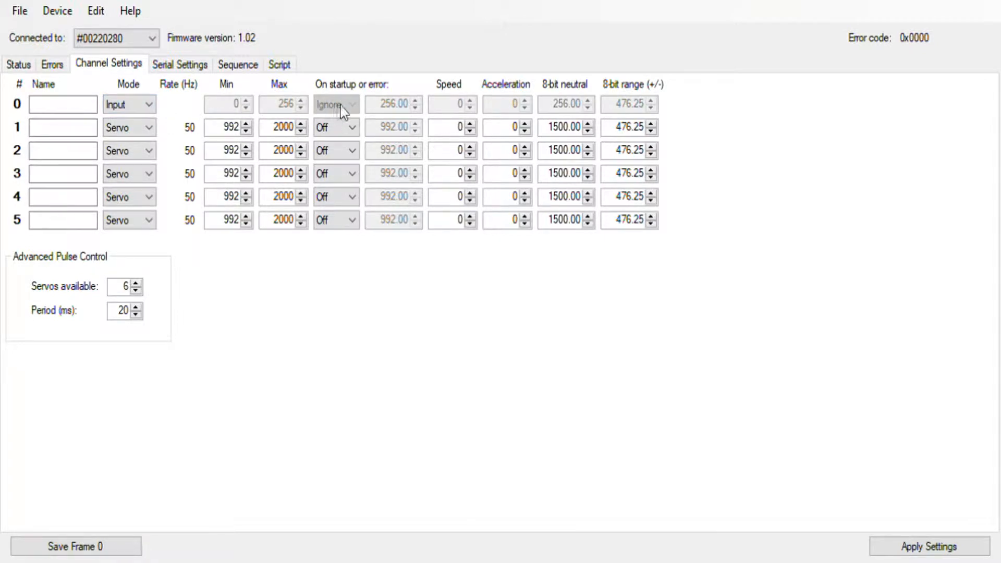
pyautogui.moveTo(881, 536)
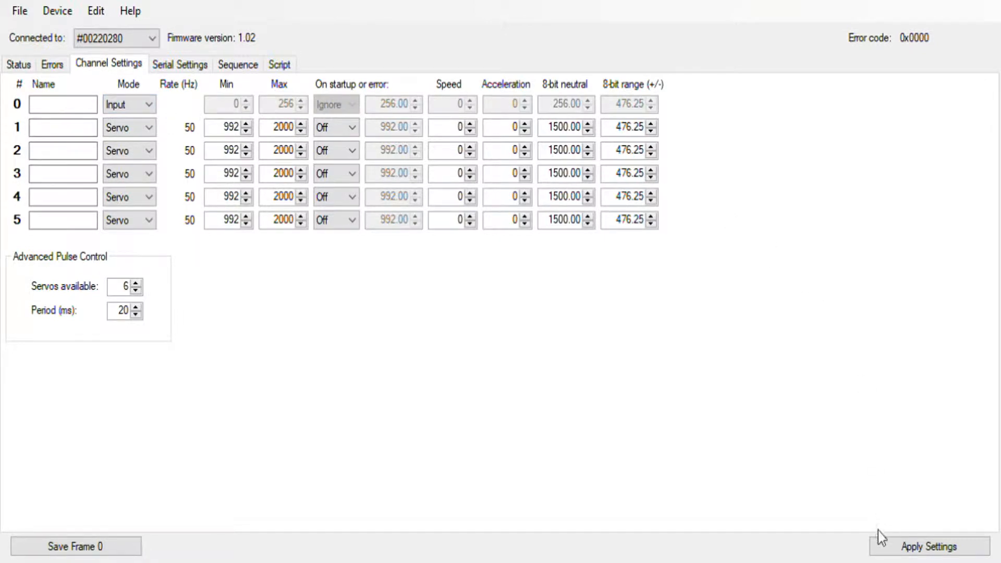
pyautogui.click(18, 64)
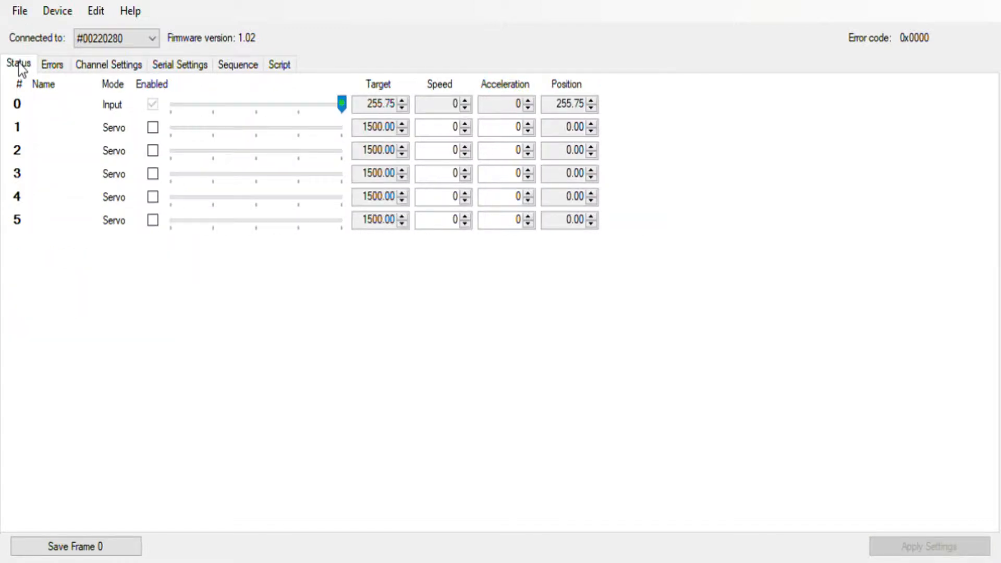
pyautogui.moveTo(347, 107)
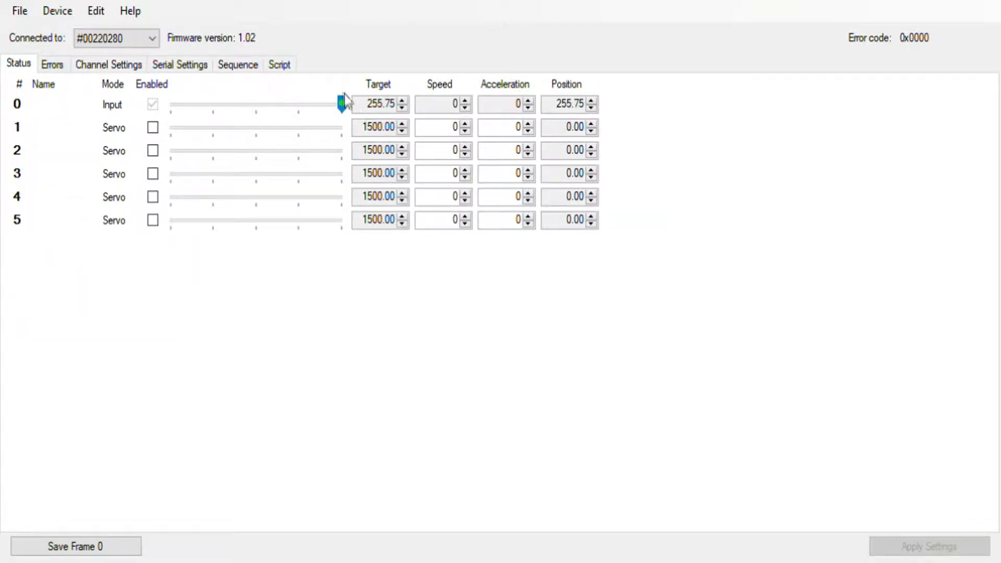
pyautogui.moveTo(352, 108)
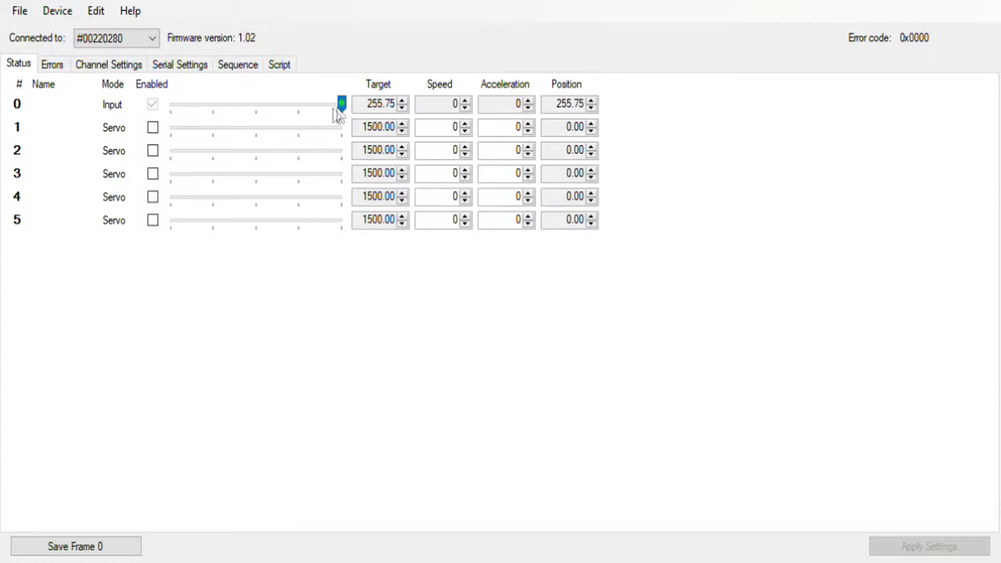
pyautogui.moveTo(383, 115)
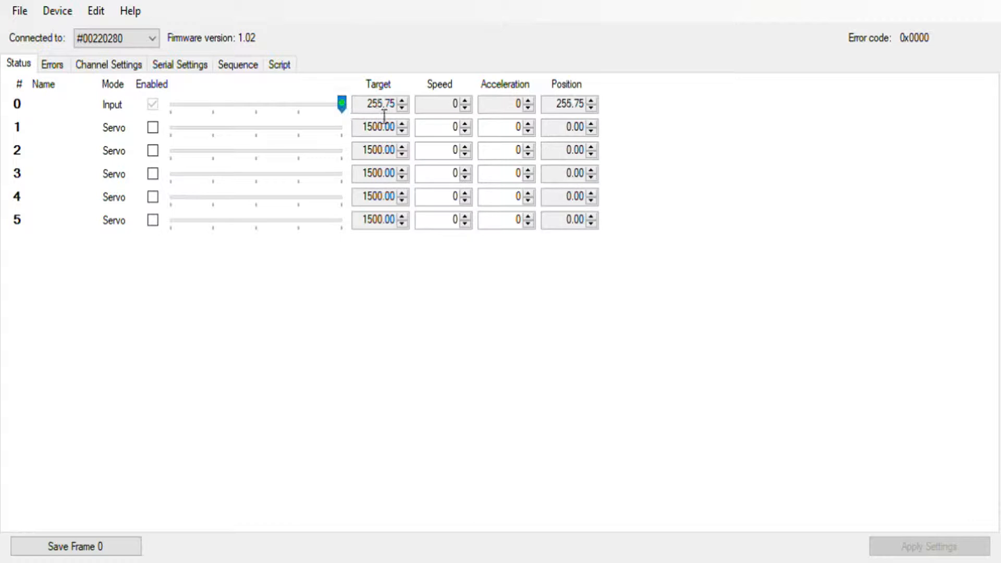
pyautogui.moveTo(355, 130)
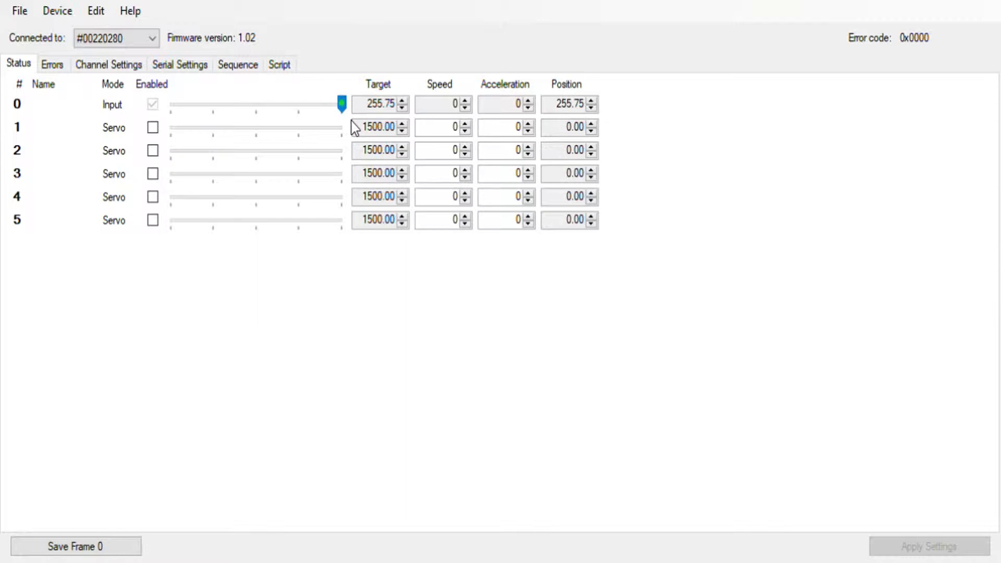
# - Drag a servo slider back and forth and enable output for channel 3, holding 1500
pyautogui.moveTo(340, 104); pyautogui.dragTo(171, 105)
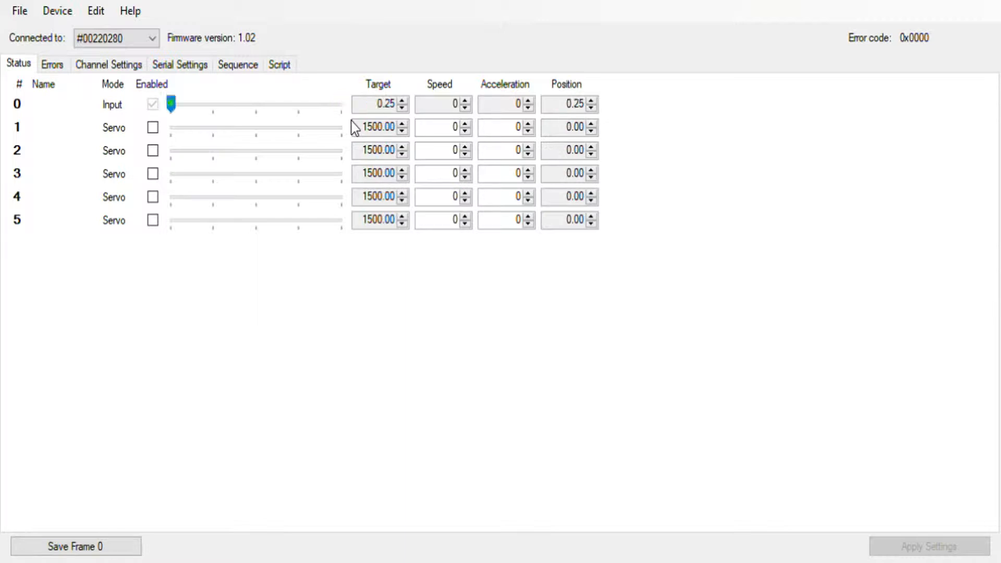
pyautogui.moveTo(169, 104); pyautogui.dragTo(341, 104)
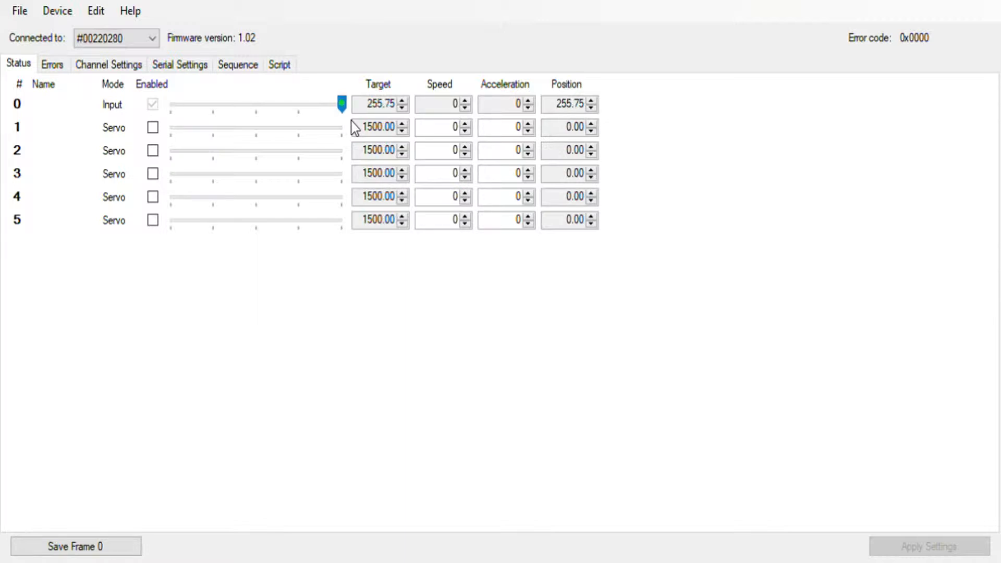
pyautogui.moveTo(219, 139)
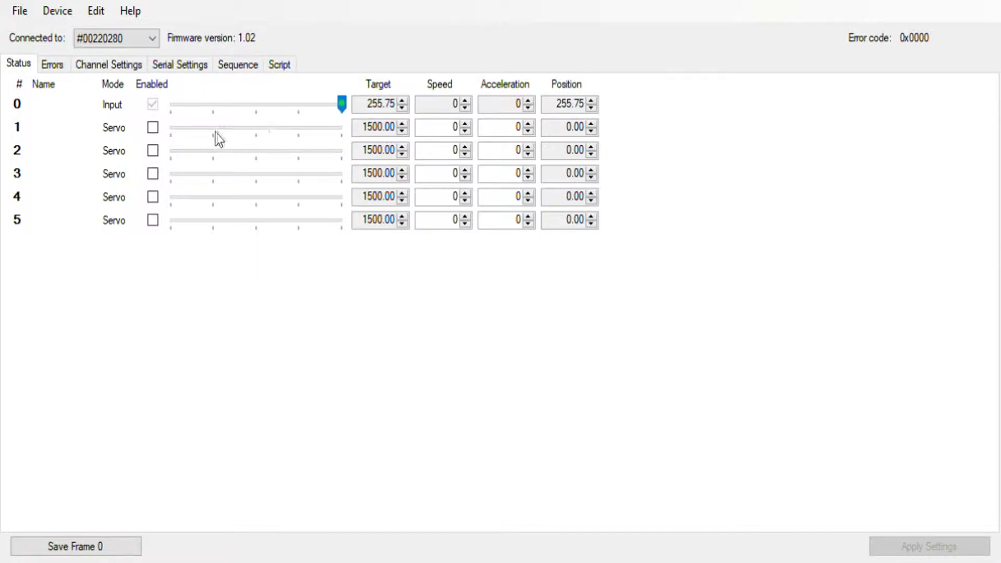
pyautogui.moveTo(142, 134)
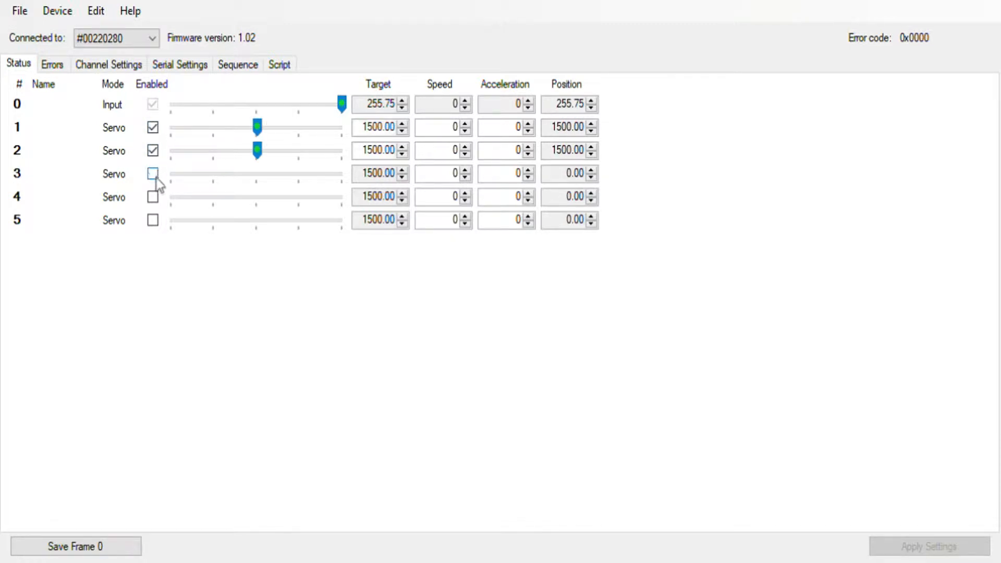
pyautogui.click(152, 173)
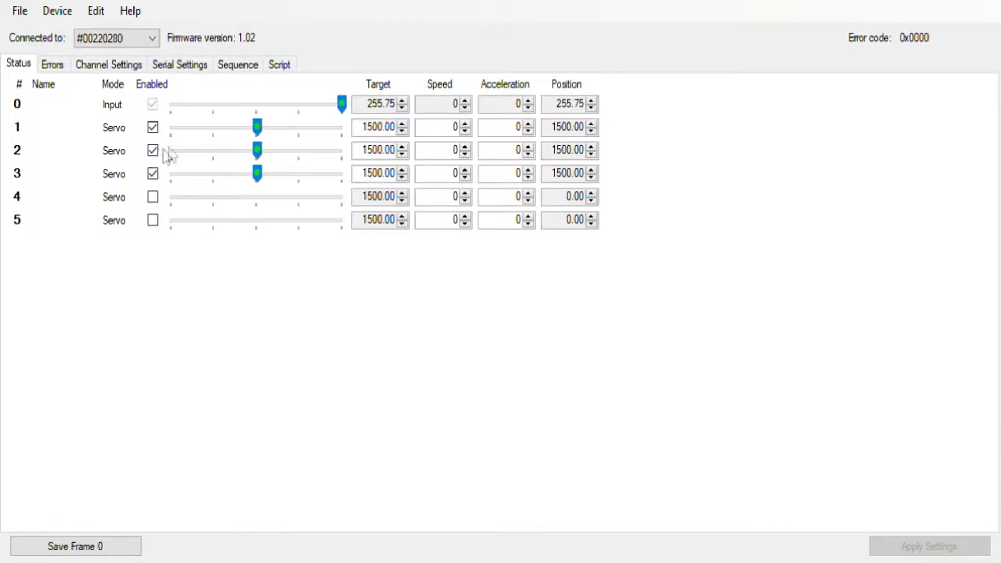
pyautogui.moveTo(228, 157)
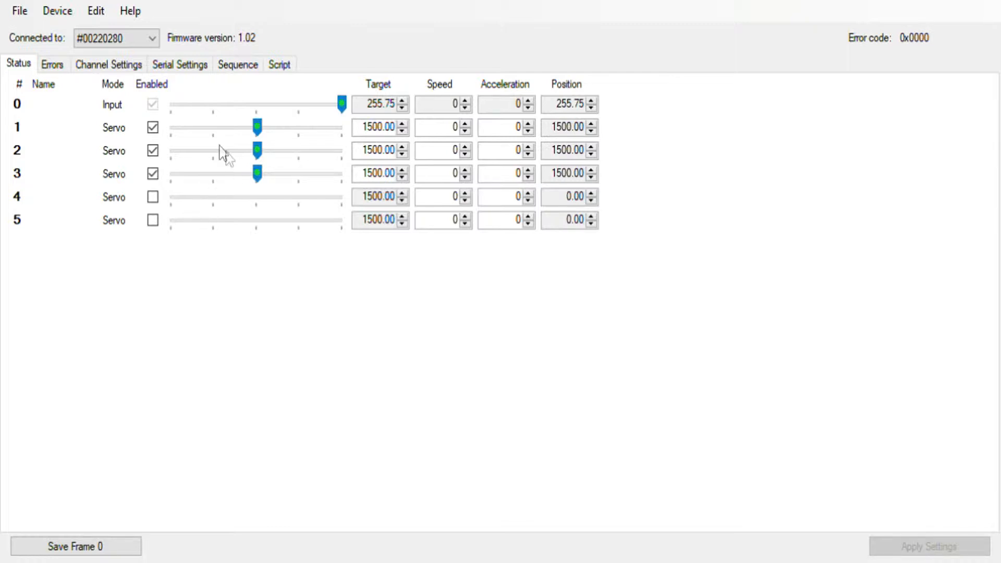
pyautogui.moveTo(279, 63)
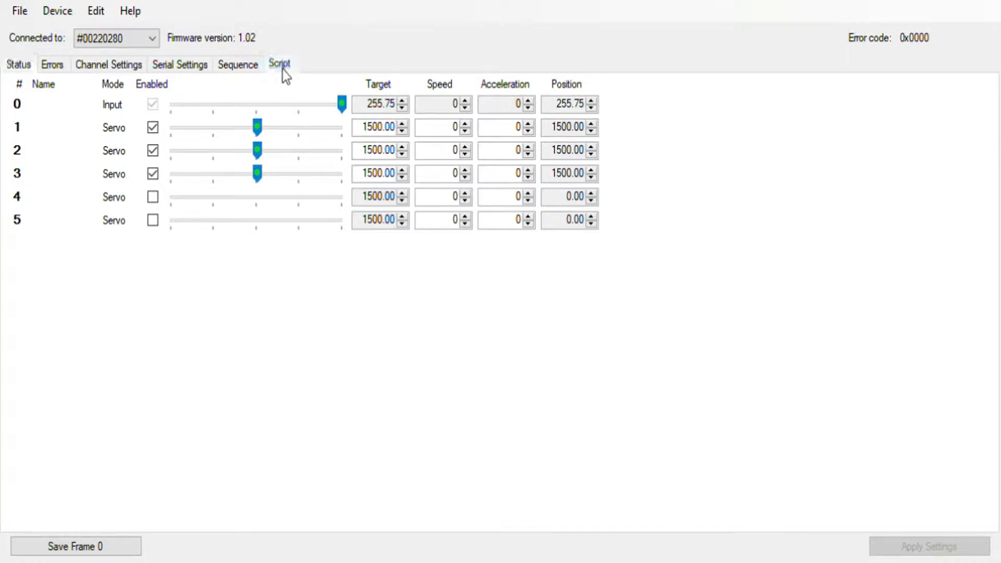
pyautogui.click(279, 64)
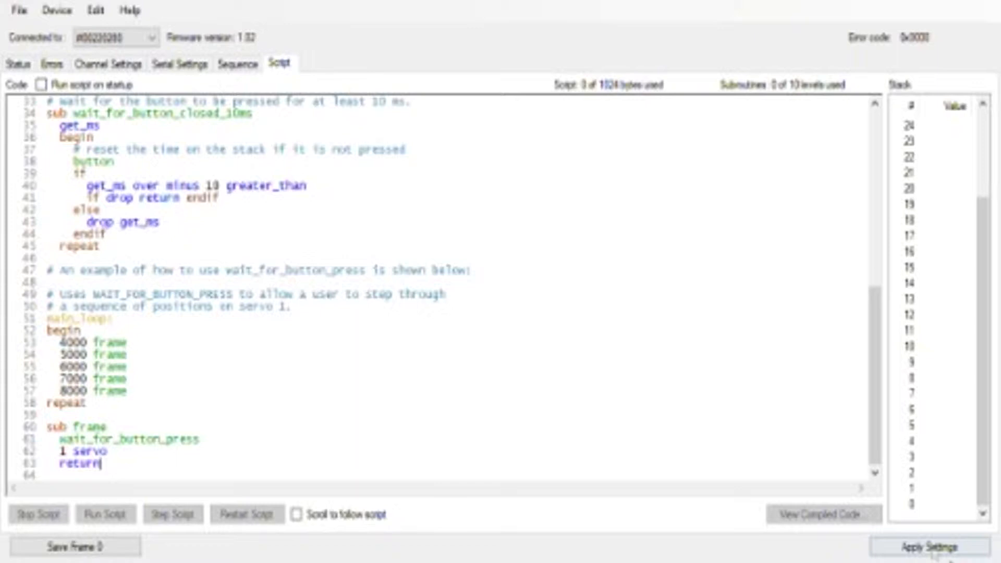
pyautogui.click(927, 546)
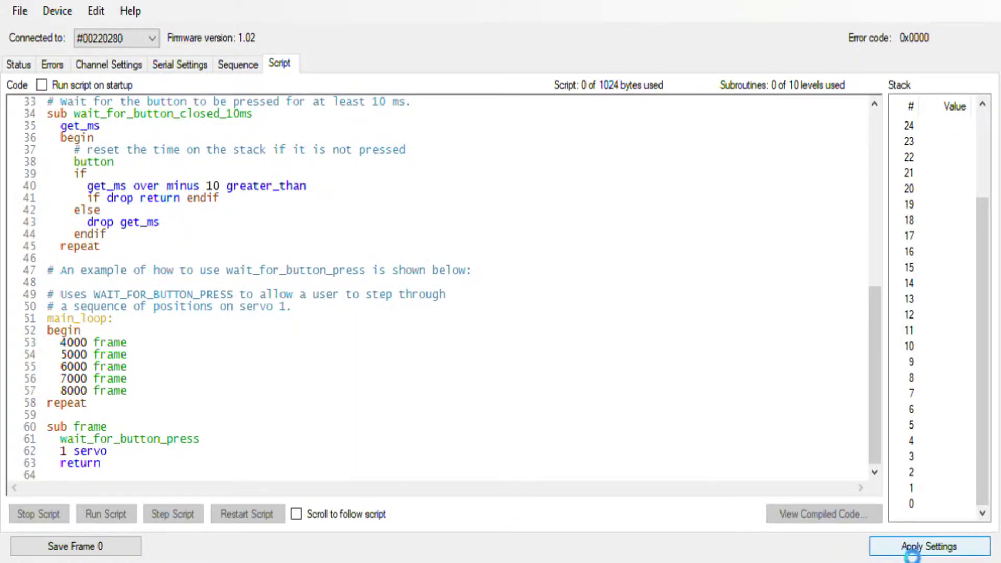
pyautogui.click(927, 546)
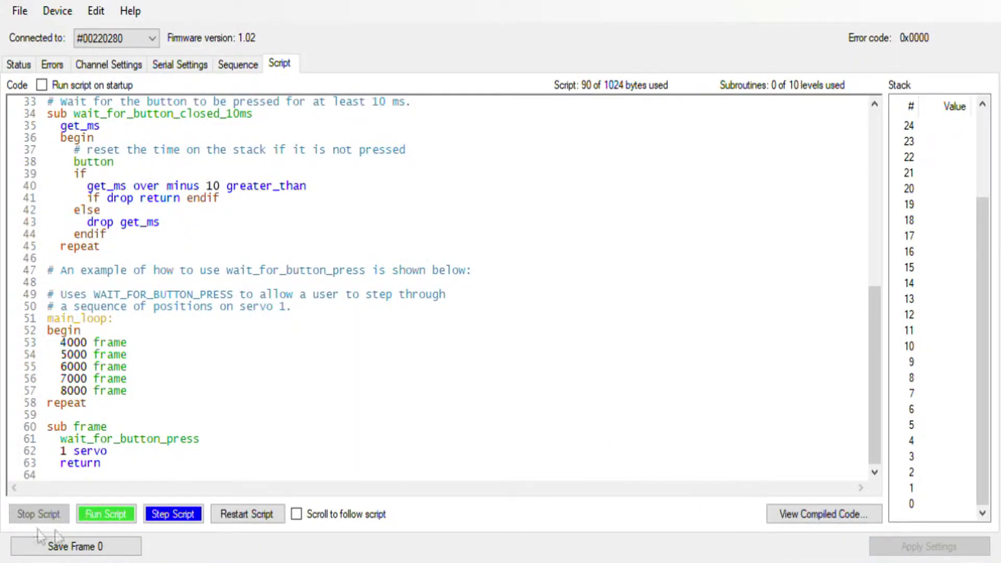
pyautogui.click(106, 514)
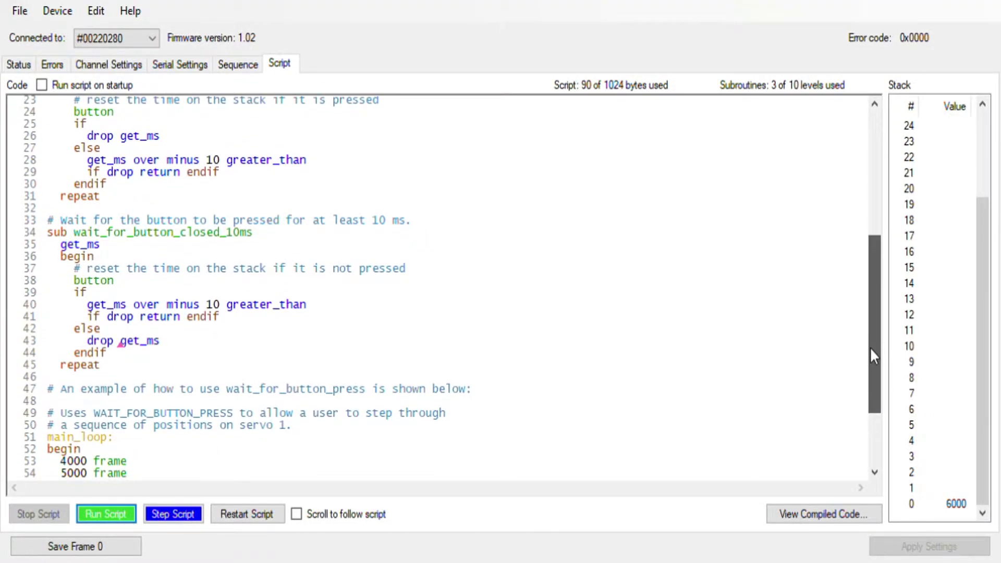
pyautogui.scroll(-3)
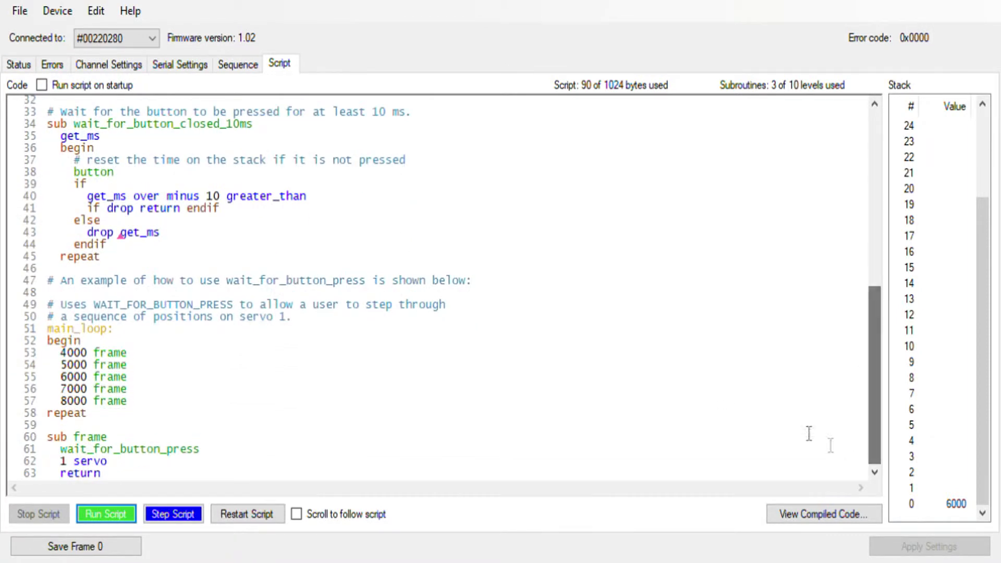
pyautogui.moveTo(150, 369)
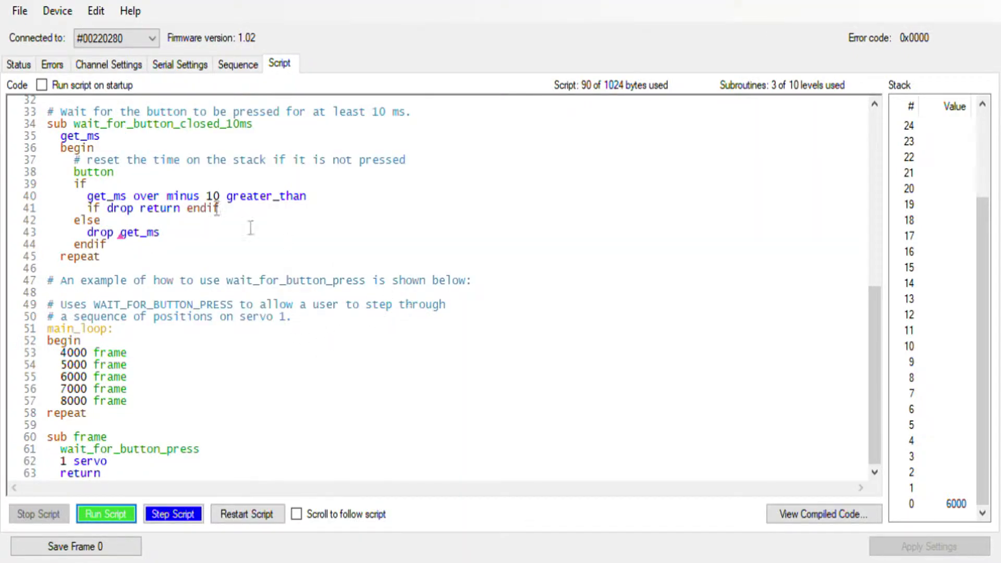
pyautogui.moveTo(195, 158)
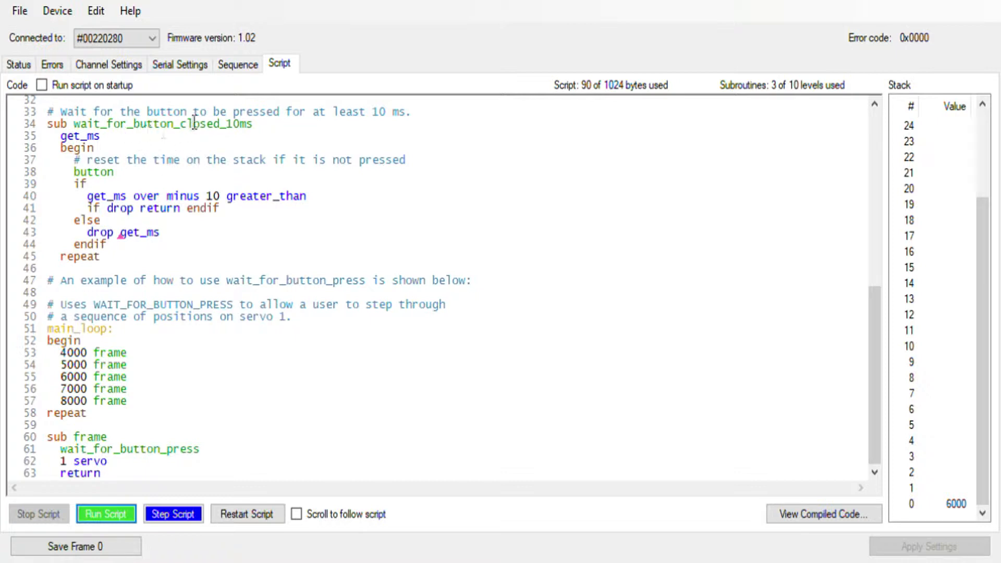
pyautogui.moveTo(924, 101)
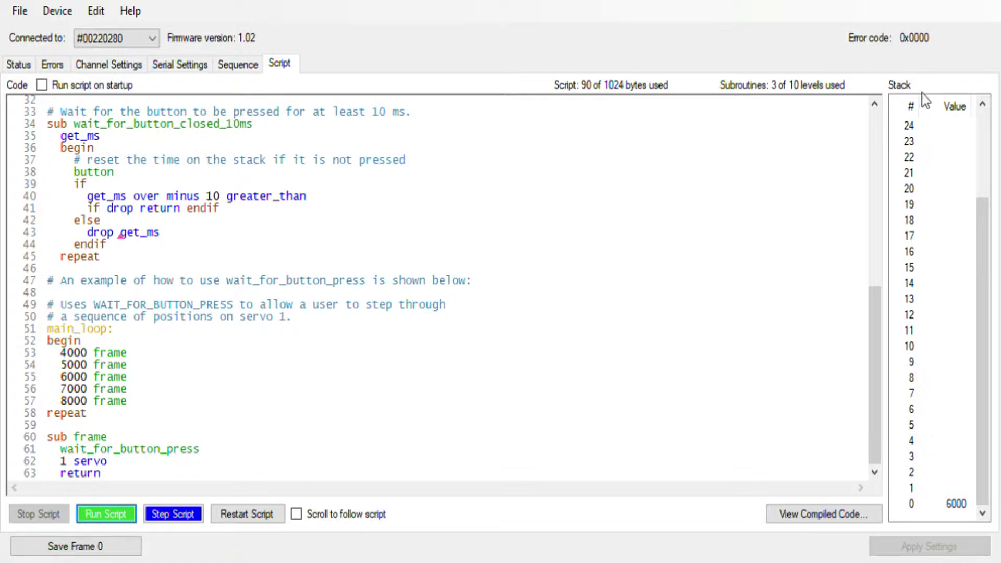
pyautogui.moveTo(993, 54)
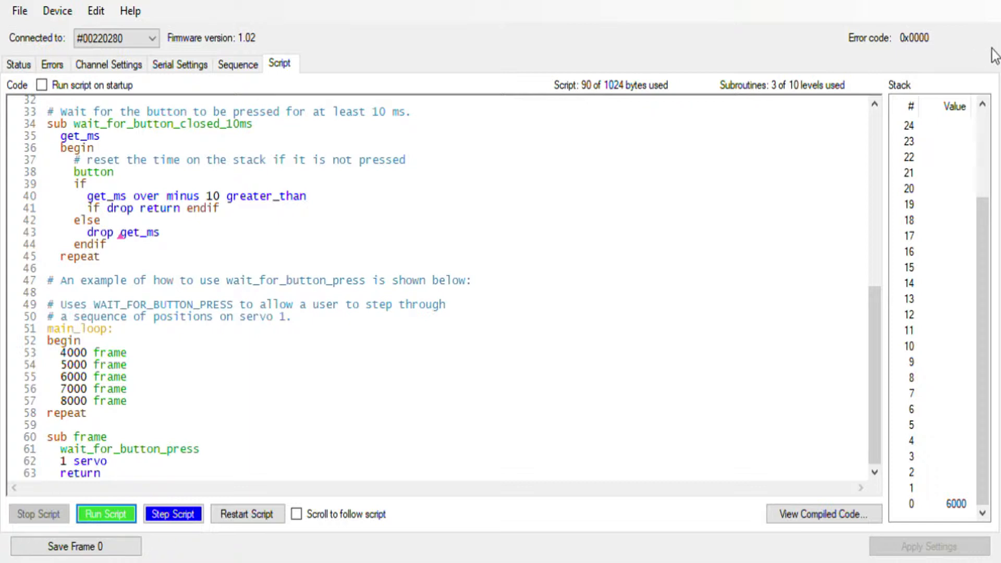
# - Delete the frame lines, repeat and sub frame after main_loop's begin, then show servo status
pyautogui.click(171, 514)
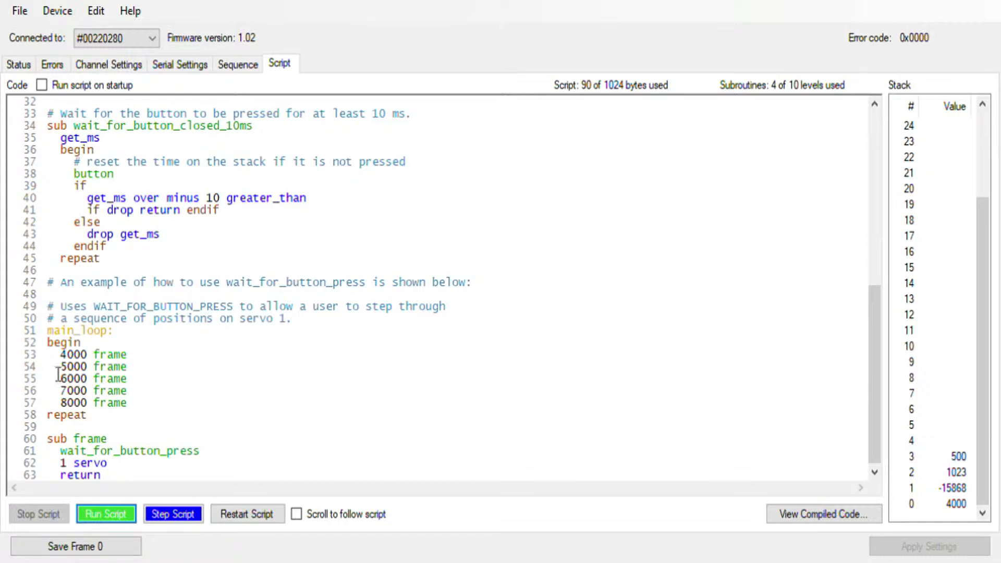
pyautogui.click(60, 367)
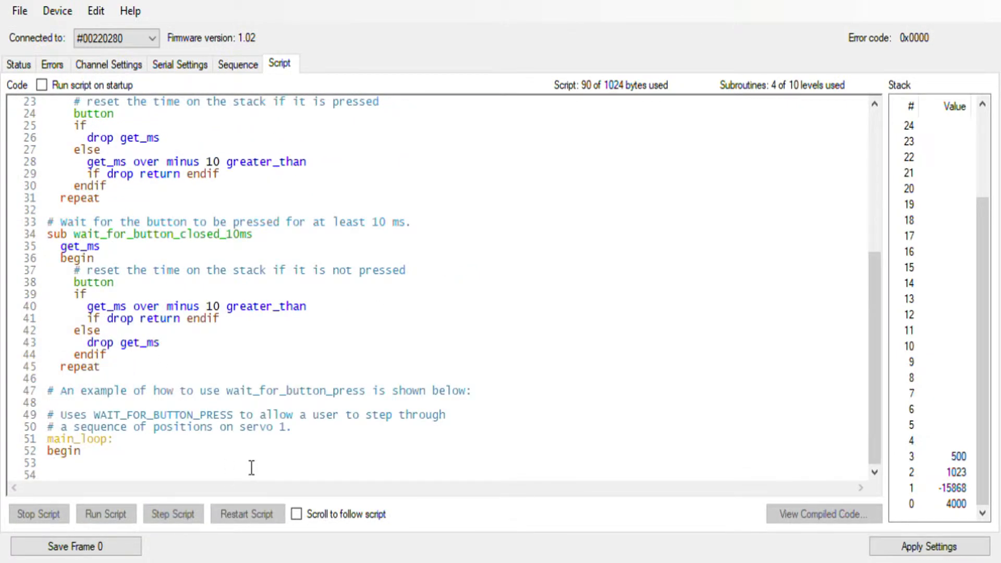
pyautogui.moveTo(217, 207)
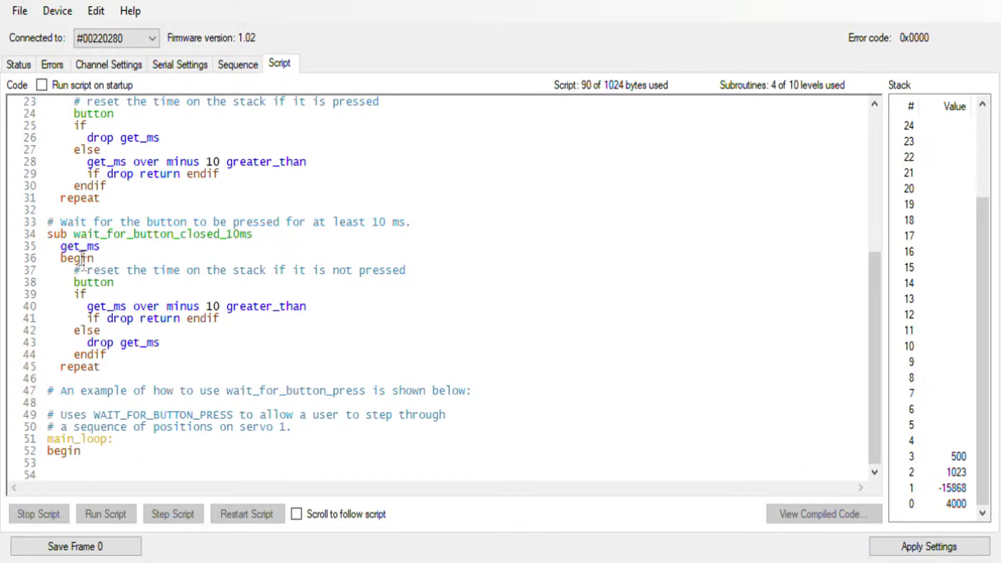
pyautogui.click(18, 64)
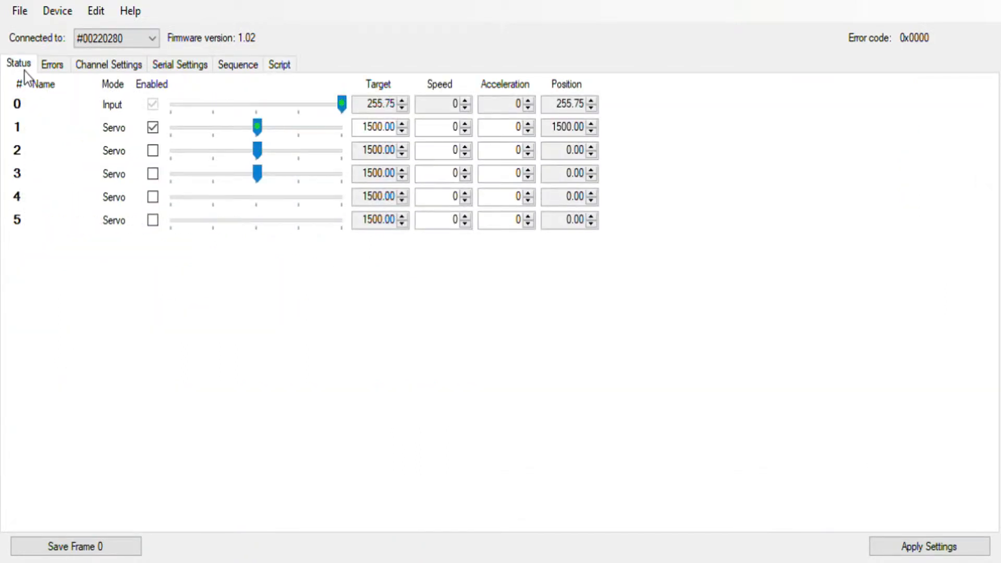
pyautogui.moveTo(152, 151)
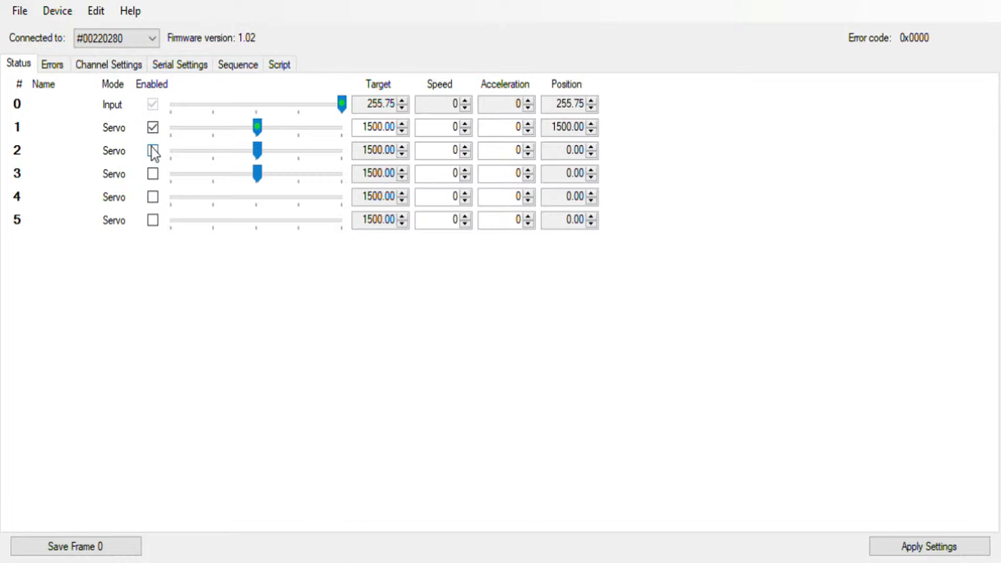
# - Enable servos 2 and 3, set servos to about 1804, 1961 and 1995, and save Frame 0
pyautogui.click(153, 150)
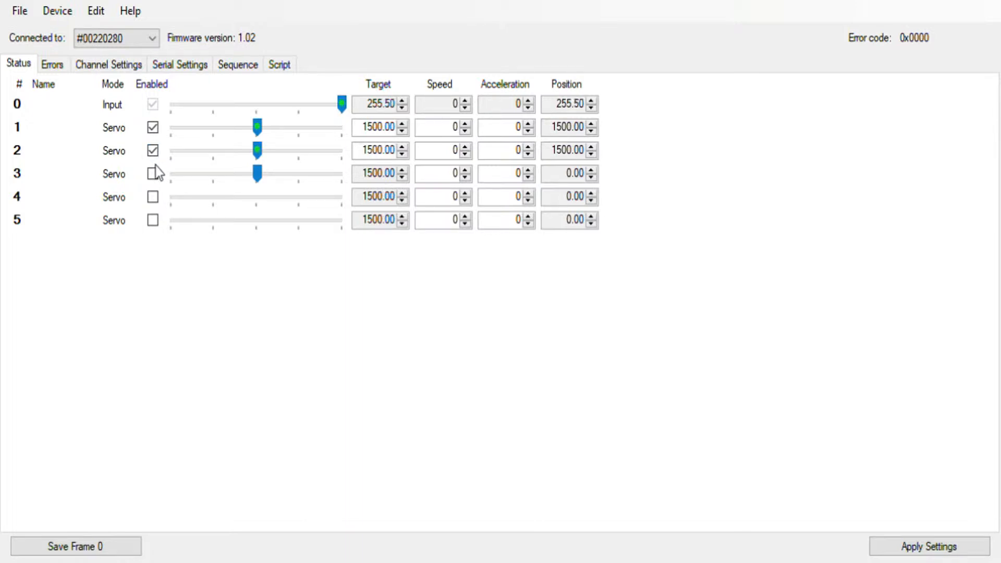
pyautogui.click(152, 173)
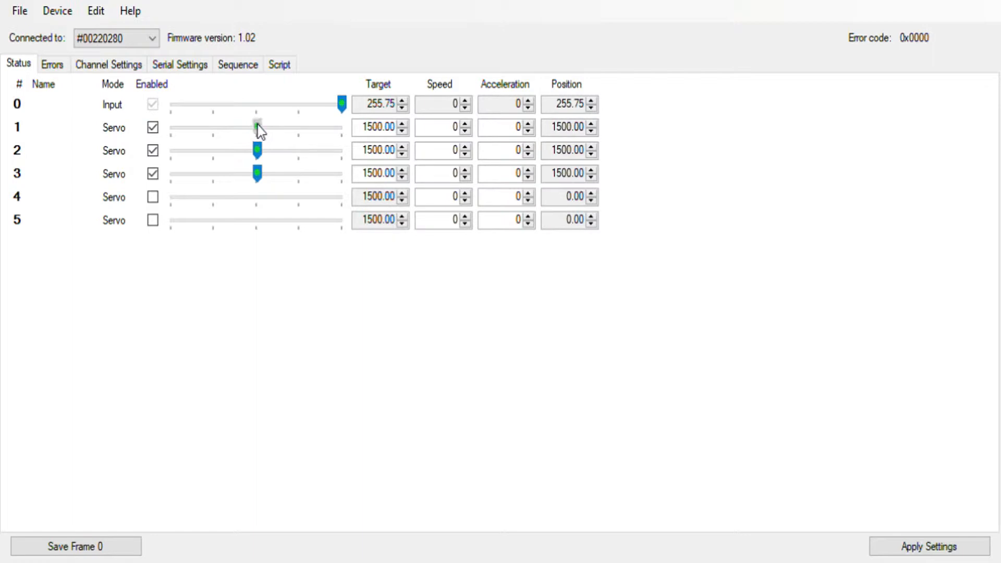
pyautogui.moveTo(257, 127); pyautogui.dragTo(310, 127)
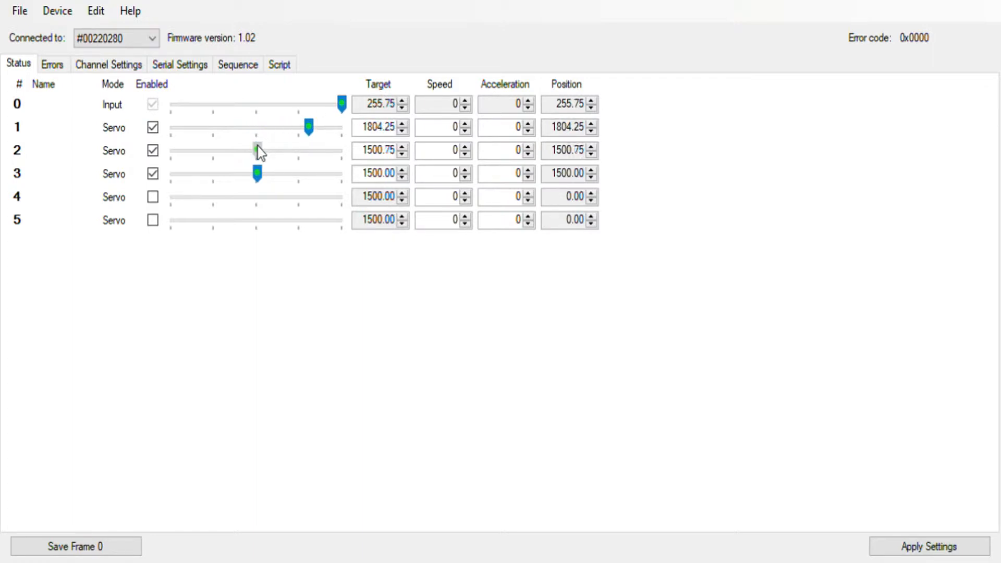
pyautogui.moveTo(258, 150); pyautogui.dragTo(333, 150)
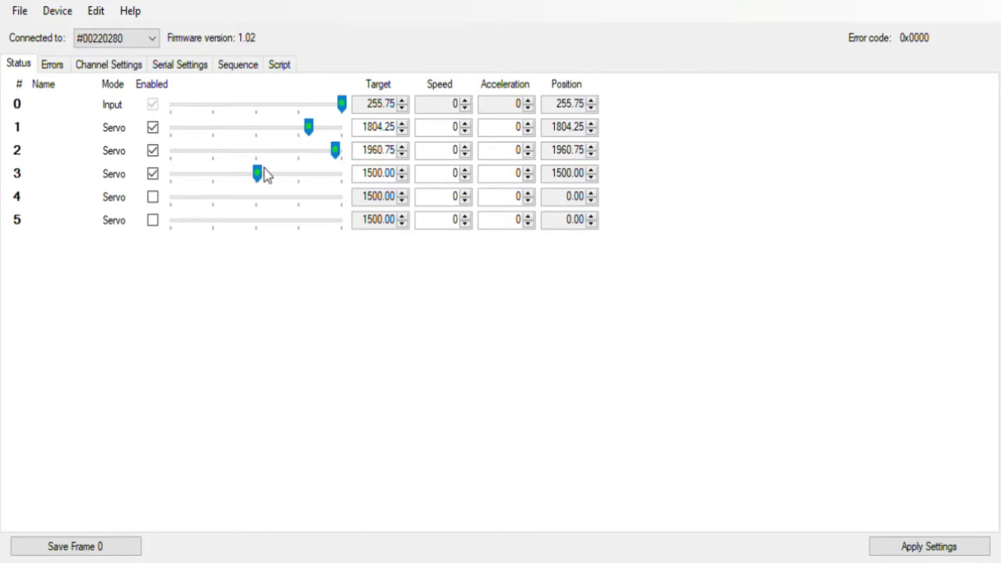
pyautogui.moveTo(255, 173); pyautogui.dragTo(338, 174)
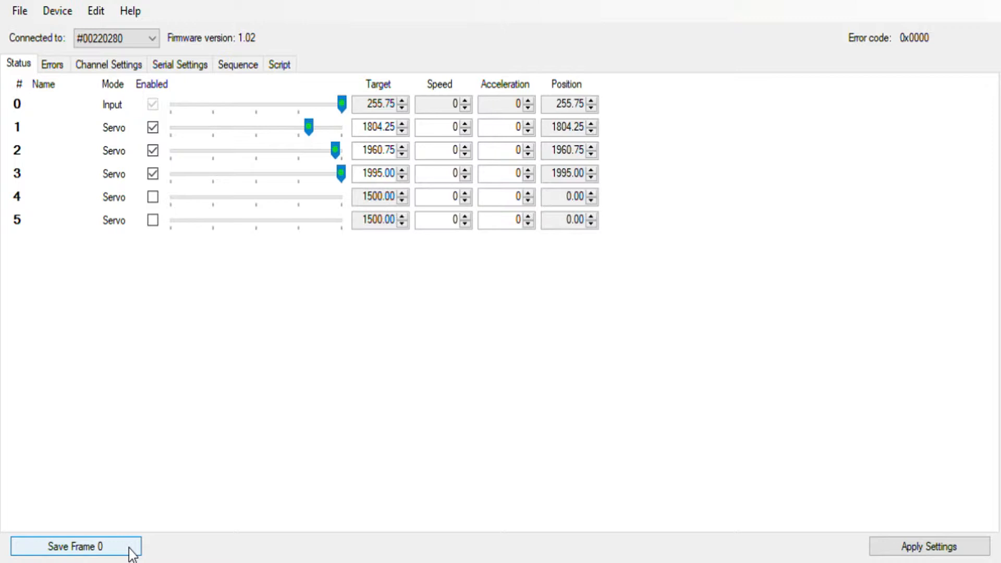
pyautogui.click(75, 546)
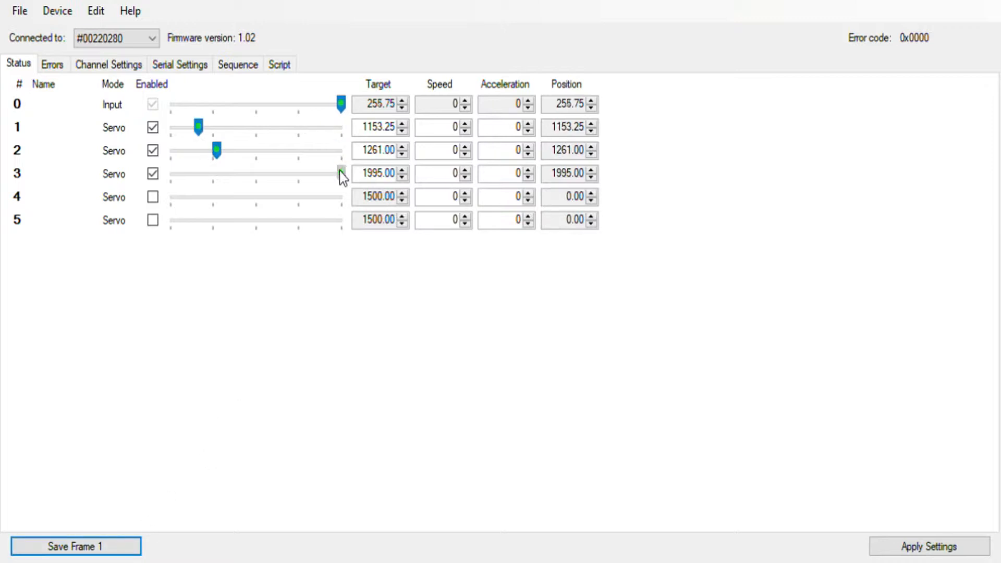
# - Move servo 3 down to about 1114, save Frame 1, and view the sequence frames
pyautogui.moveTo(341, 173); pyautogui.dragTo(191, 173)
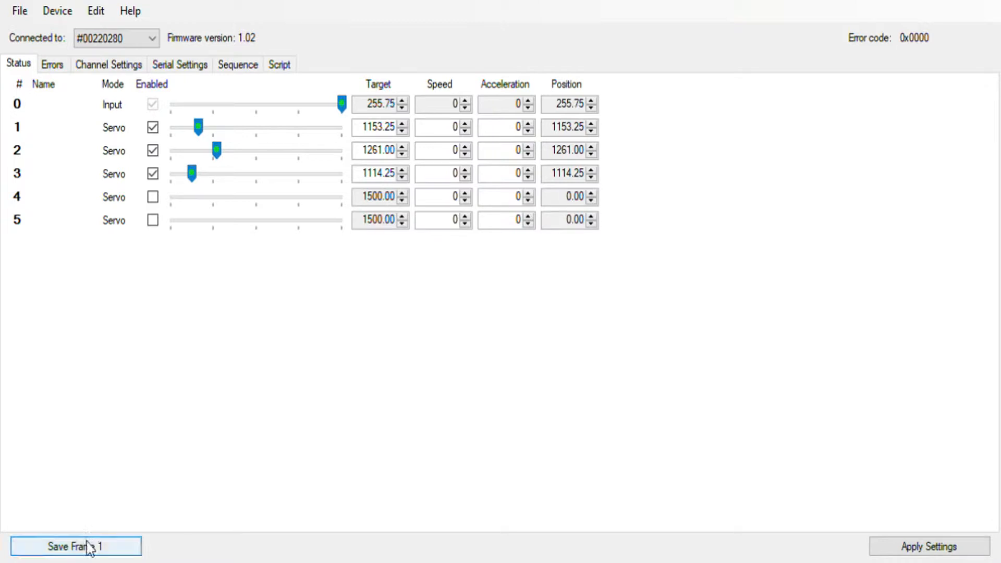
pyautogui.click(75, 546)
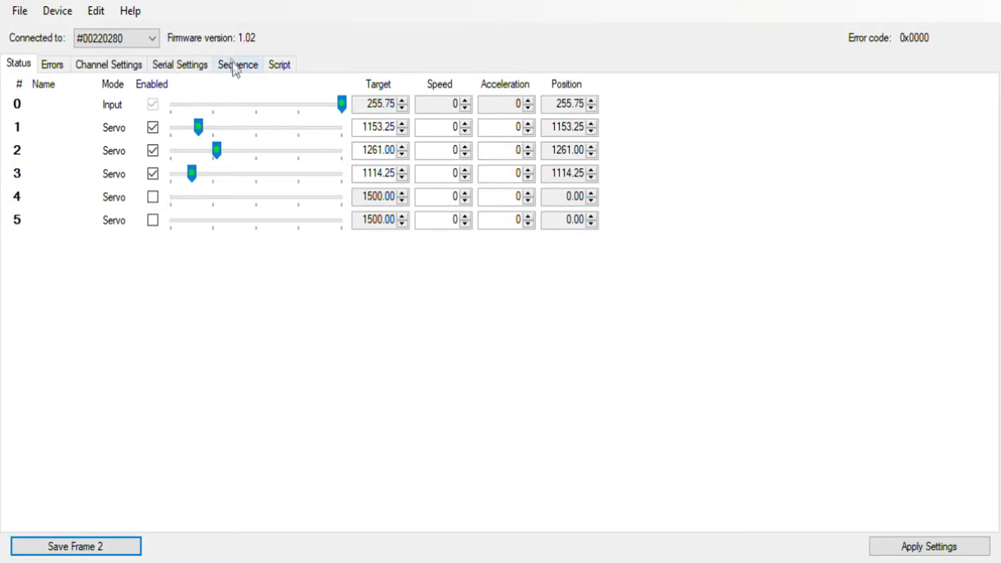
pyautogui.click(236, 64)
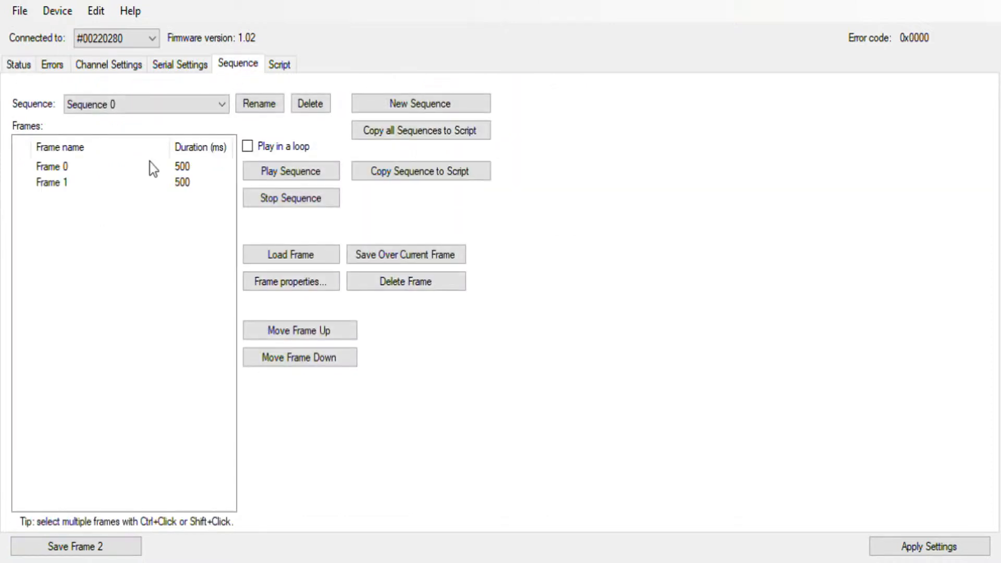
pyautogui.moveTo(139, 178)
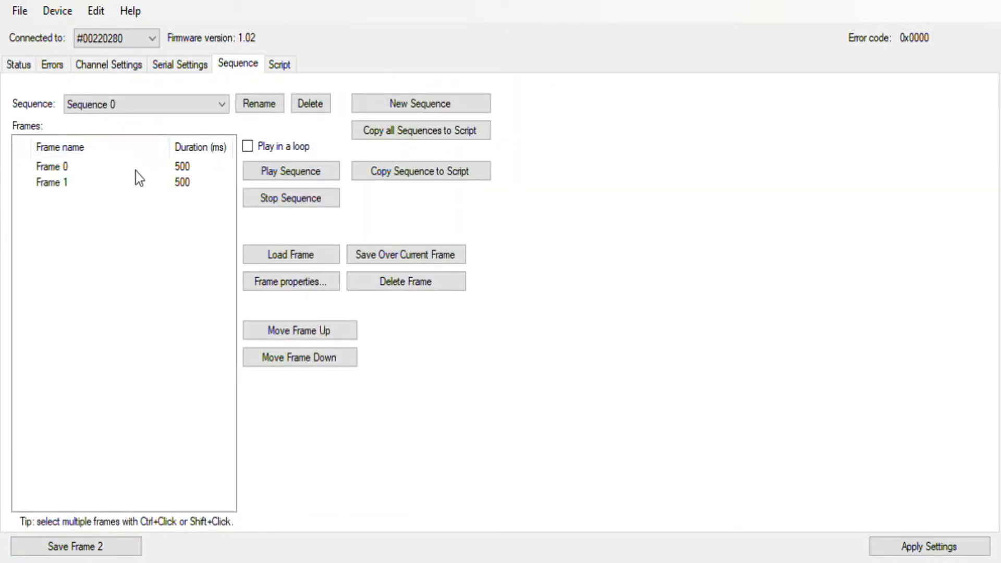
pyautogui.moveTo(133, 179)
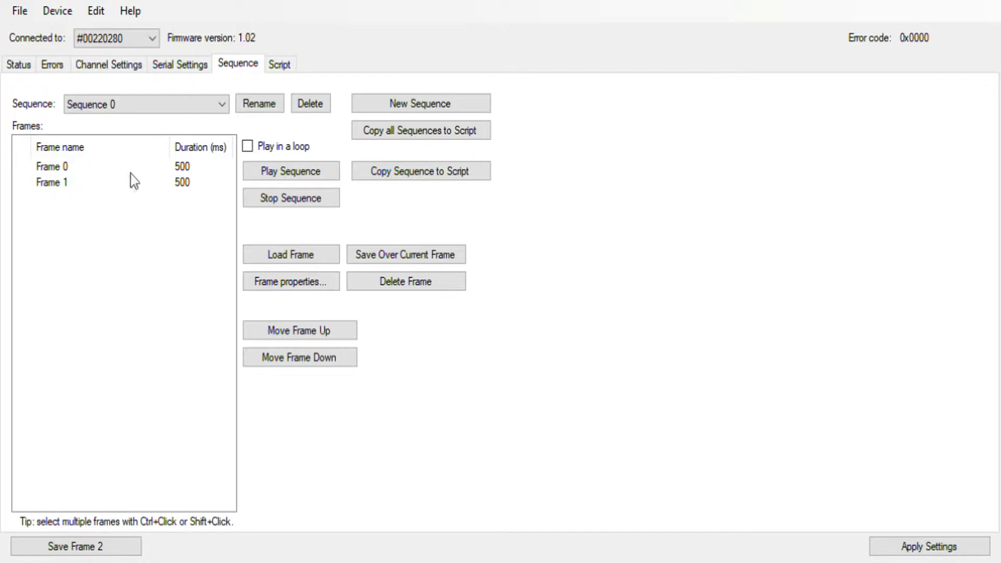
# - Play the two-frame Sequence 0, then copy all sequences into the script
pyautogui.click(291, 171)
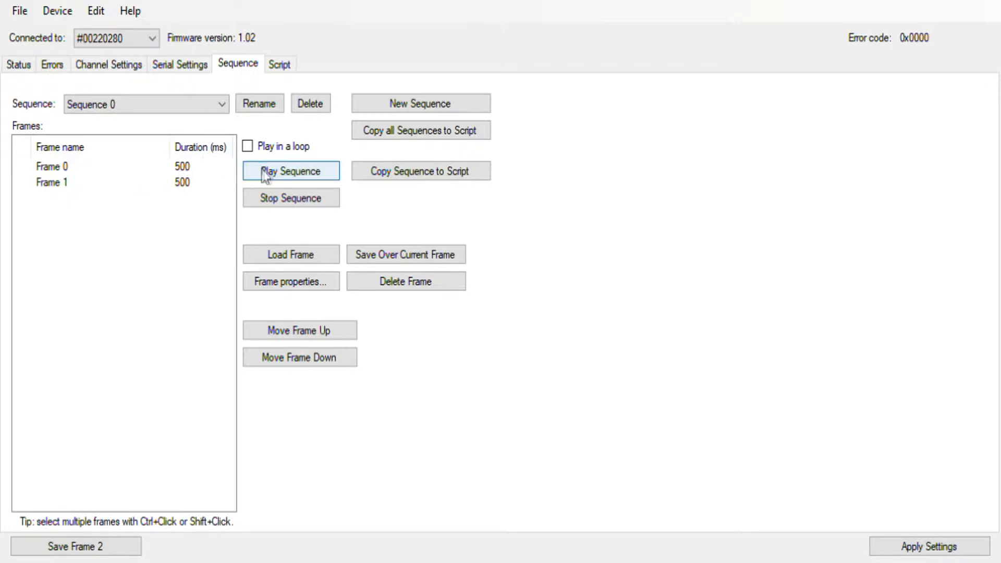
pyautogui.moveTo(256, 183)
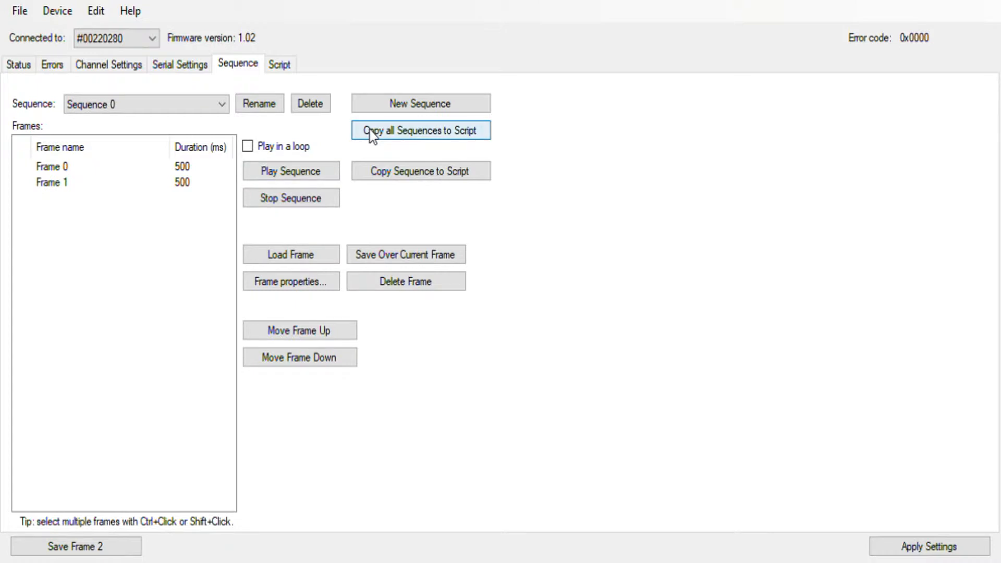
pyautogui.click(278, 63)
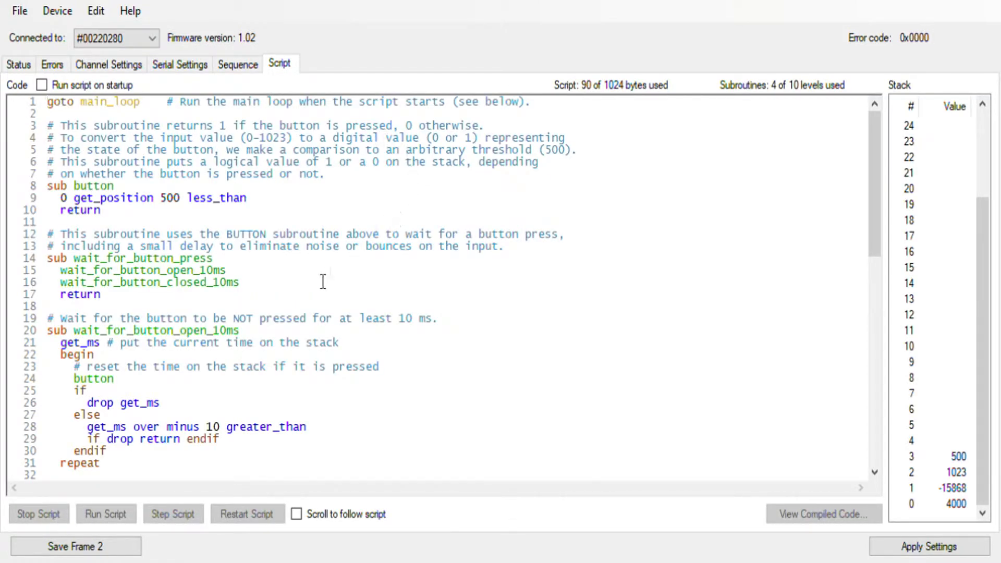
pyautogui.moveTo(879, 210)
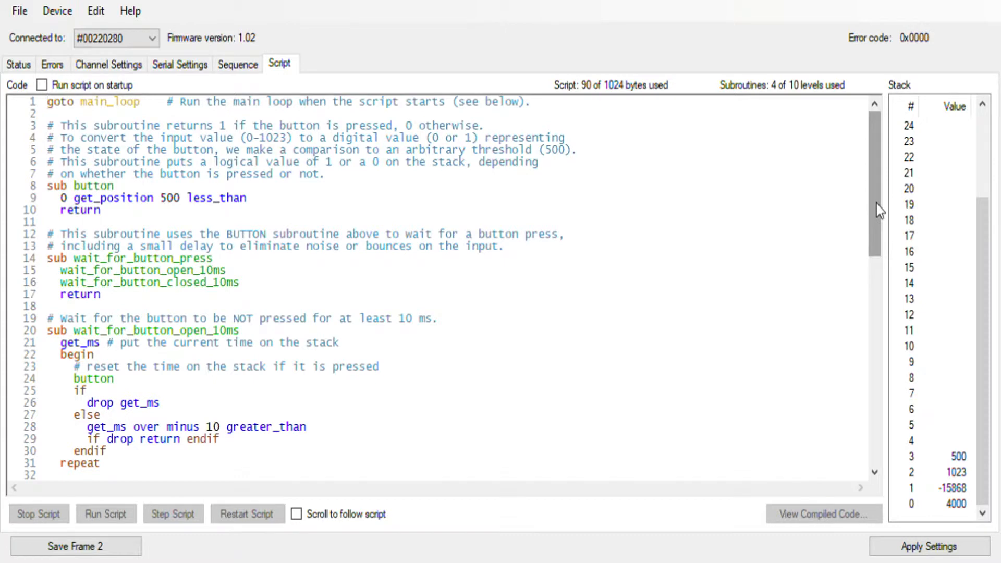
# - Delete the '### Sequence subroutines: ###' heading and put '# Sequence 0' on its own line
pyautogui.scroll(-3)
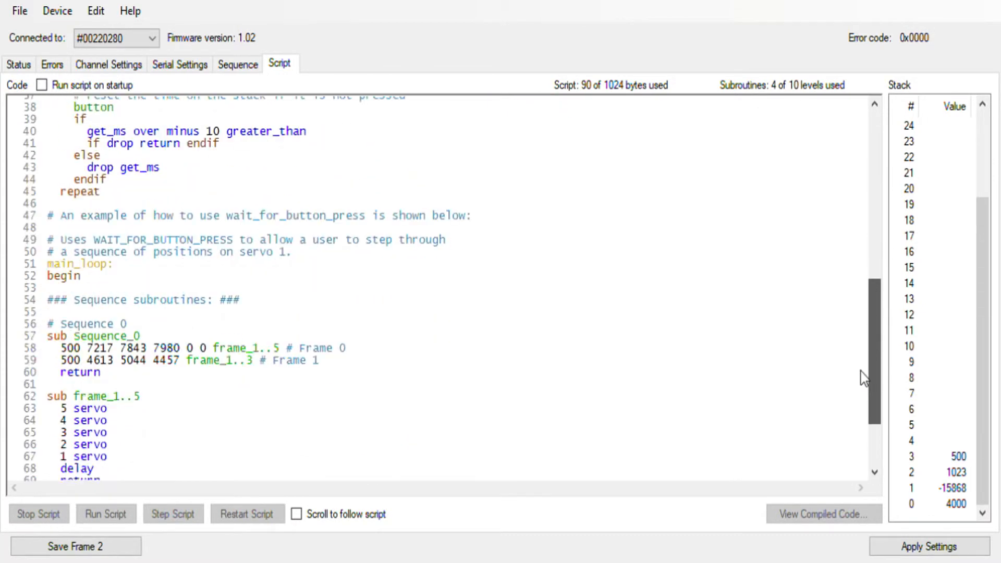
pyautogui.scroll(-3)
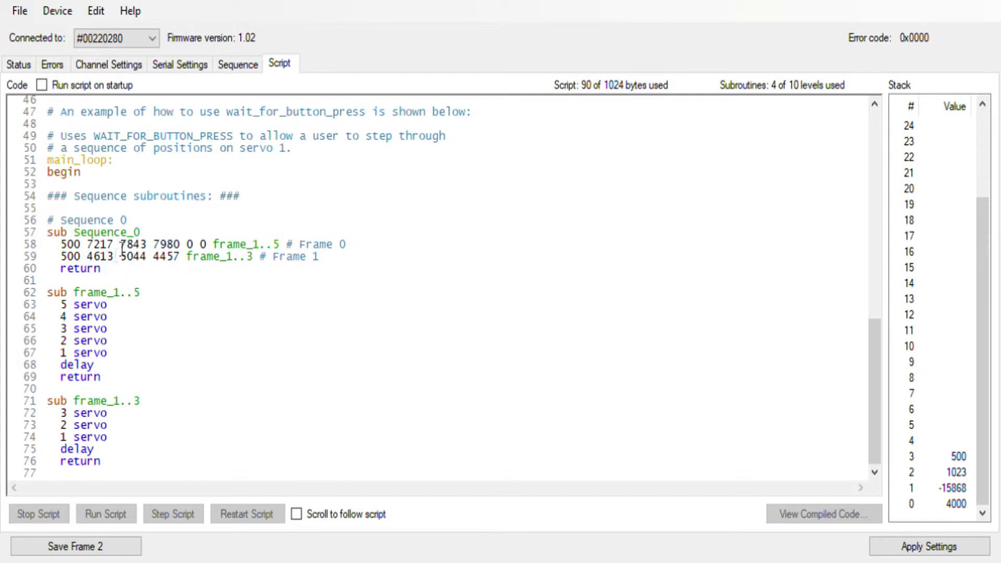
pyautogui.moveTo(510, 329)
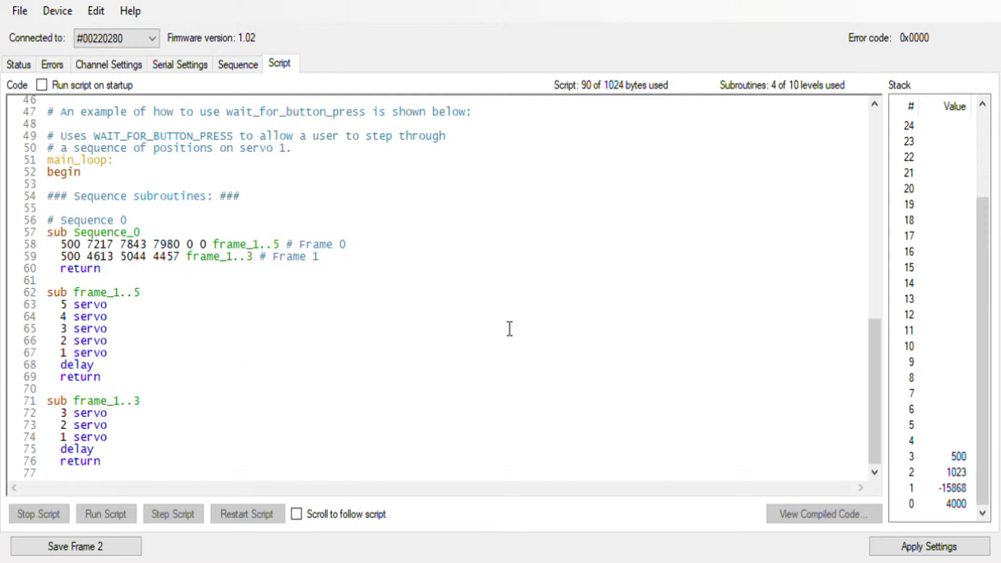
pyautogui.moveTo(538, 235)
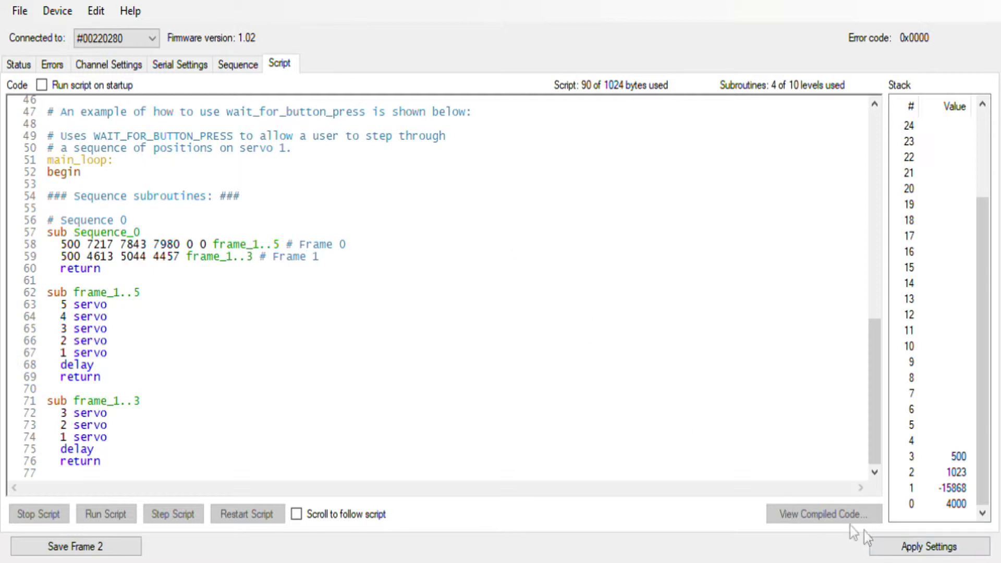
pyautogui.moveTo(373, 270)
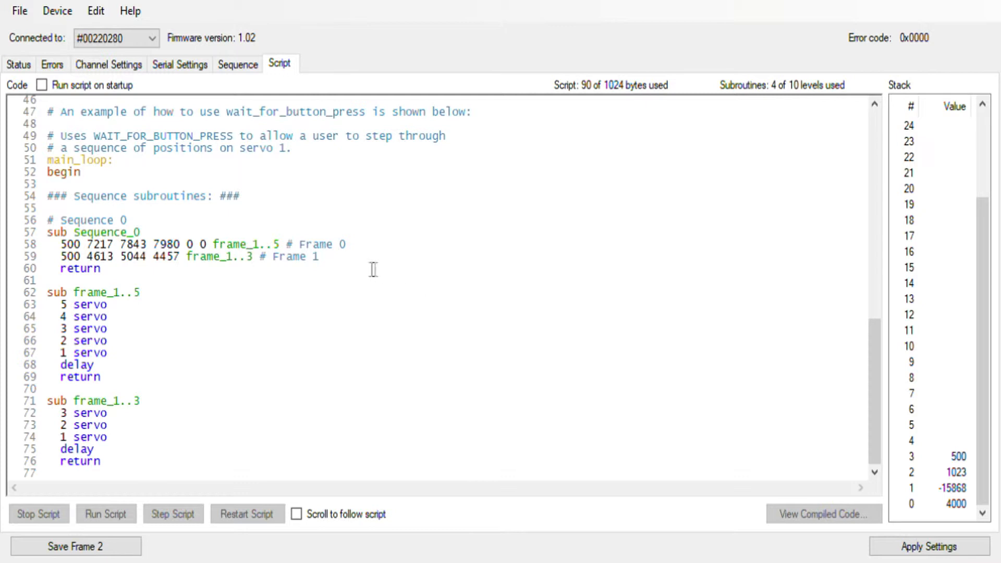
pyautogui.moveTo(173, 292)
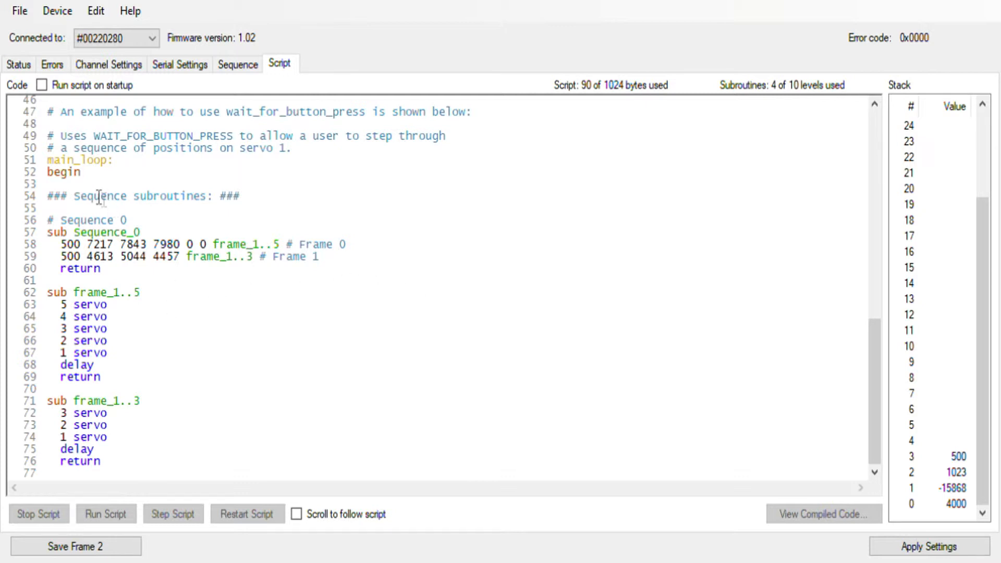
pyautogui.scroll(3)
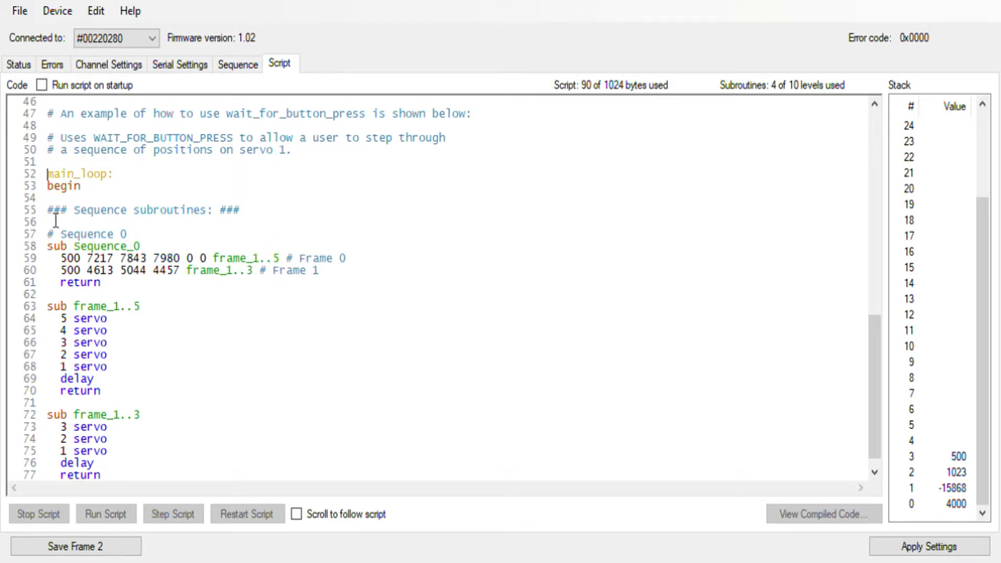
pyautogui.doubleClick(124, 210)
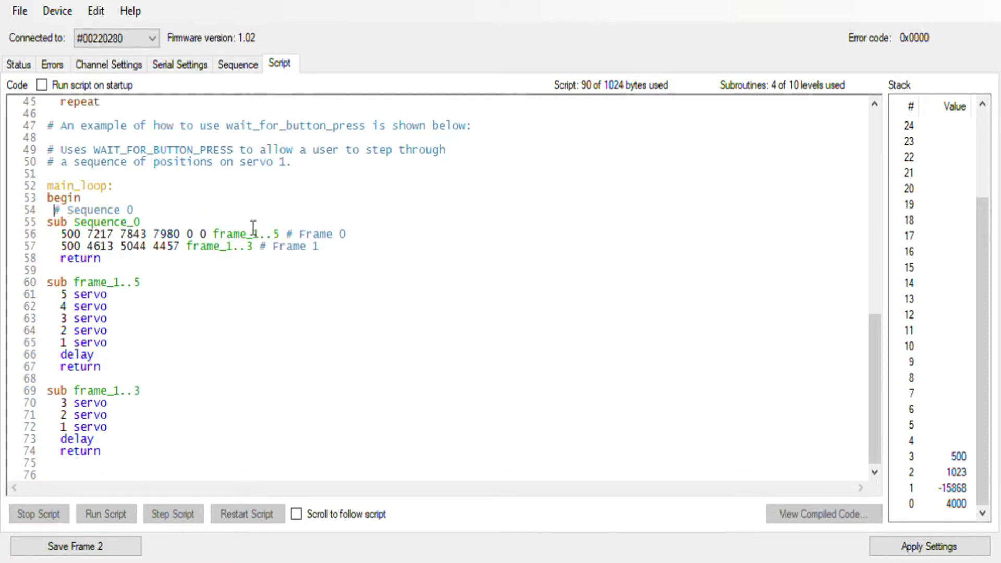
pyautogui.scroll(3)
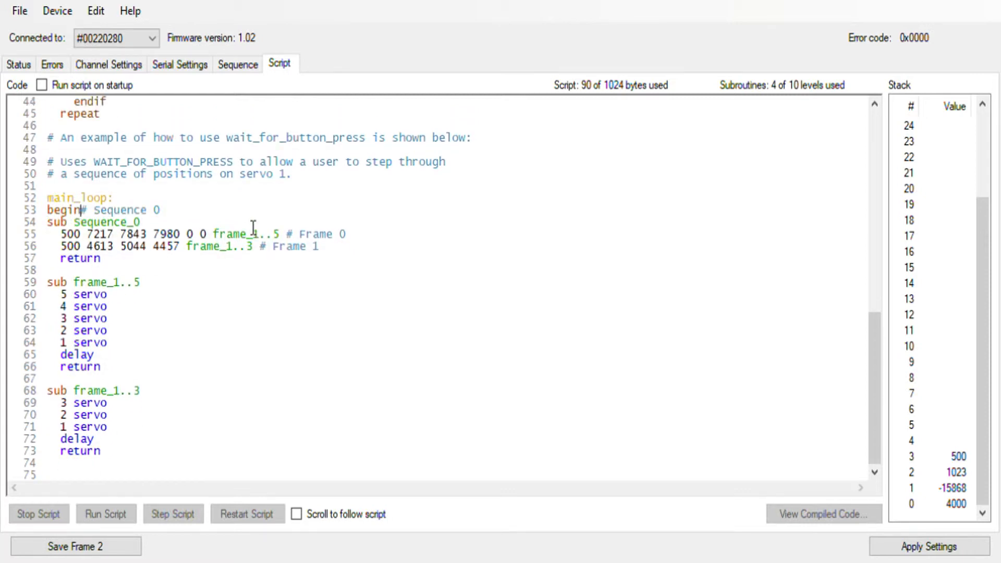
pyautogui.press('Return')
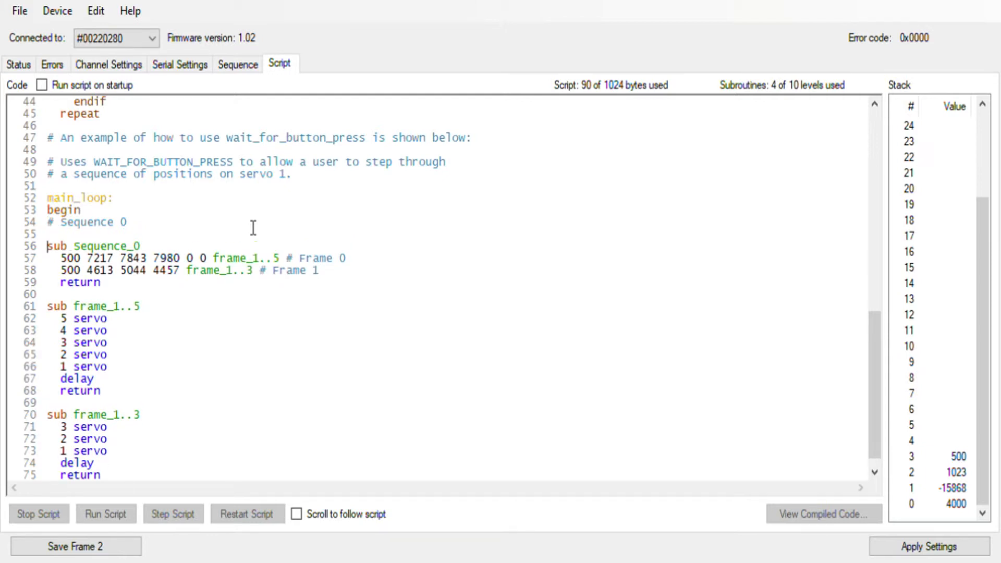
pyautogui.scroll(3)
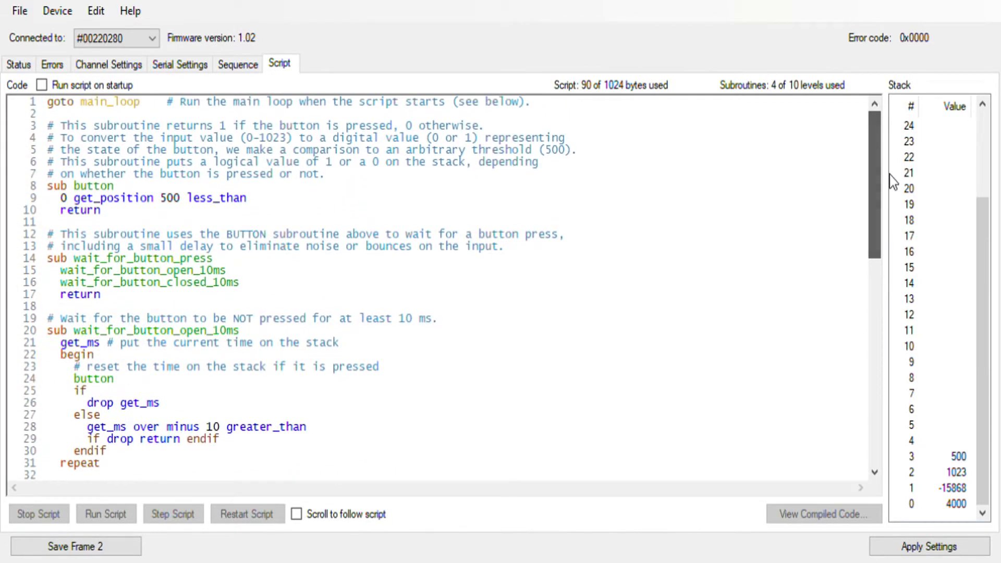
# - Paste a wait_for_button_press call under '# Sequence 0' and change the comment to servo 1.2.3.4.5
pyautogui.doubleClick(198, 257)
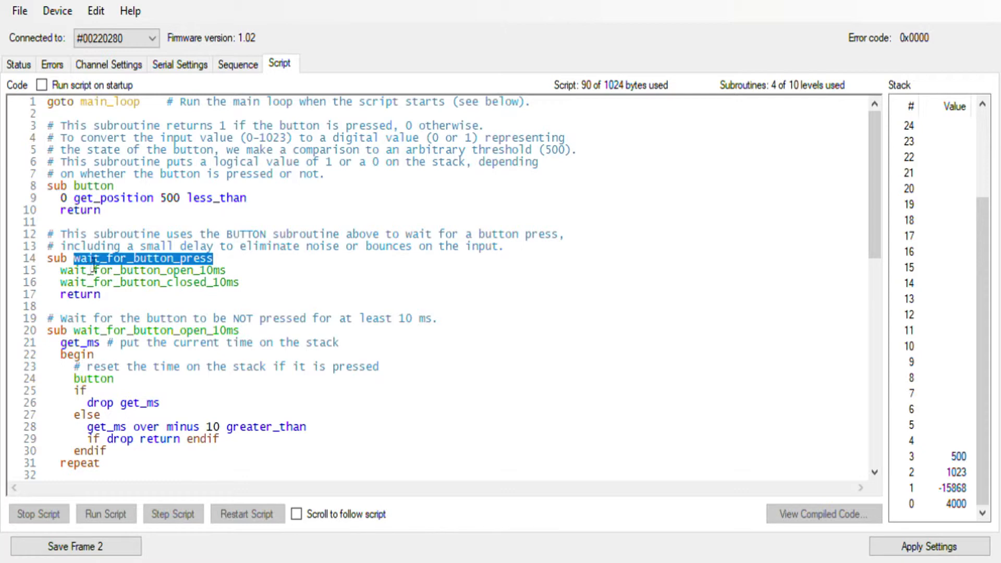
pyautogui.scroll(-3)
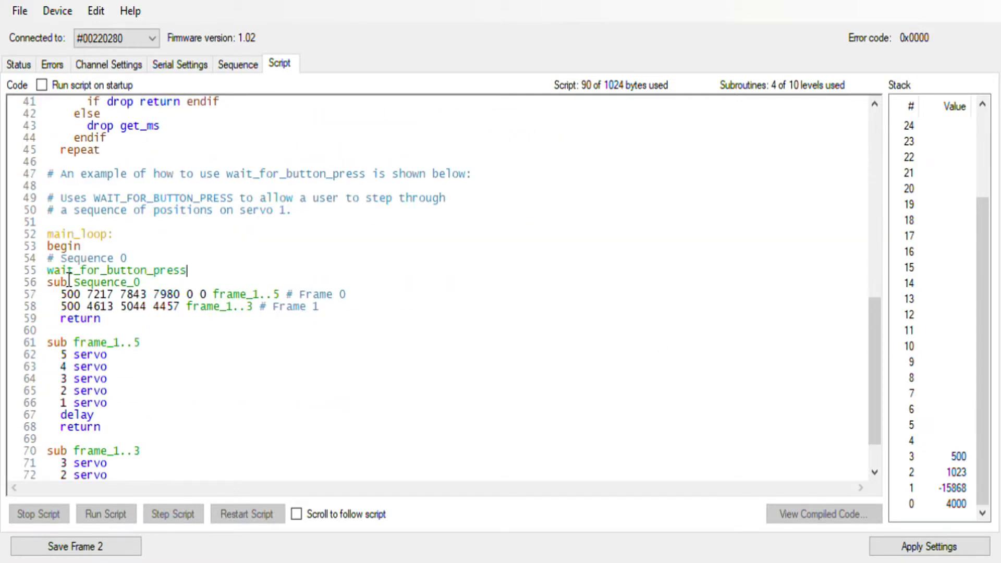
pyautogui.doubleClick(118, 270)
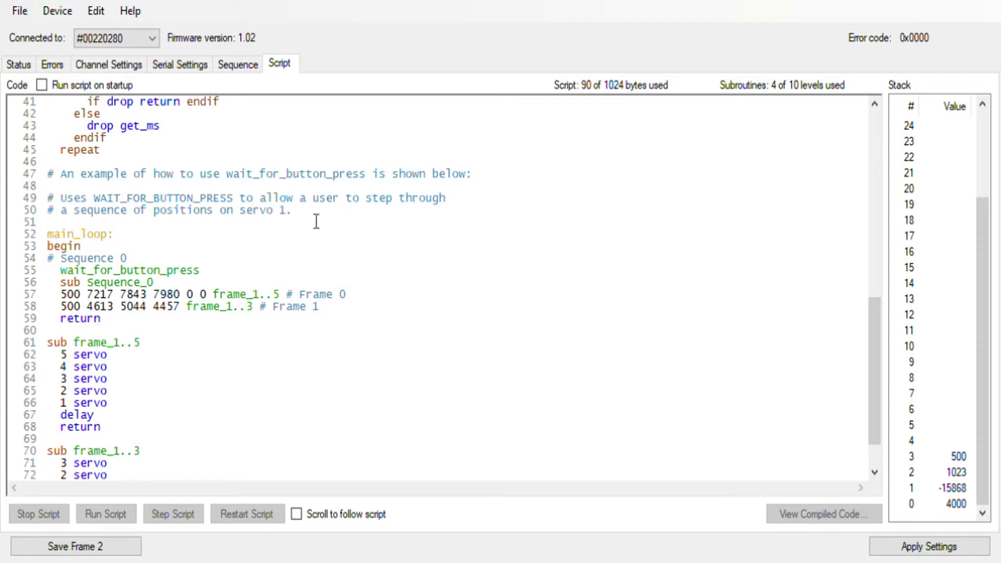
pyautogui.click(290, 210)
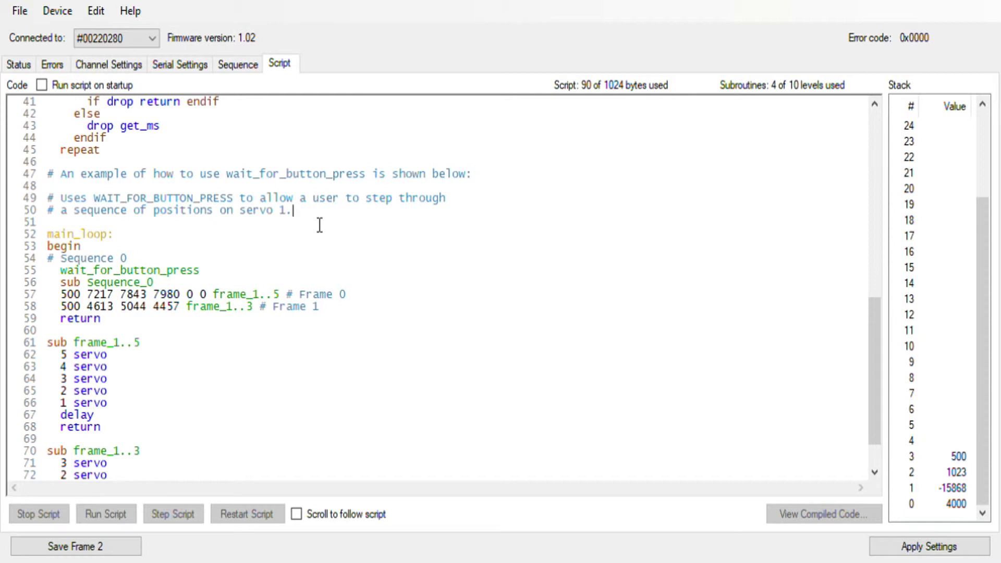
pyautogui.write('2.3')
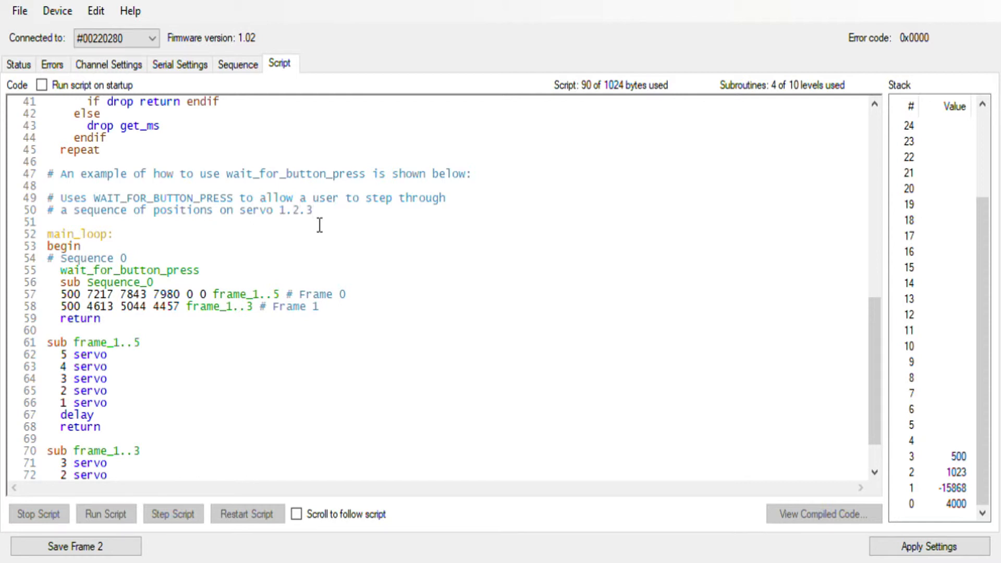
pyautogui.write('.4.5')
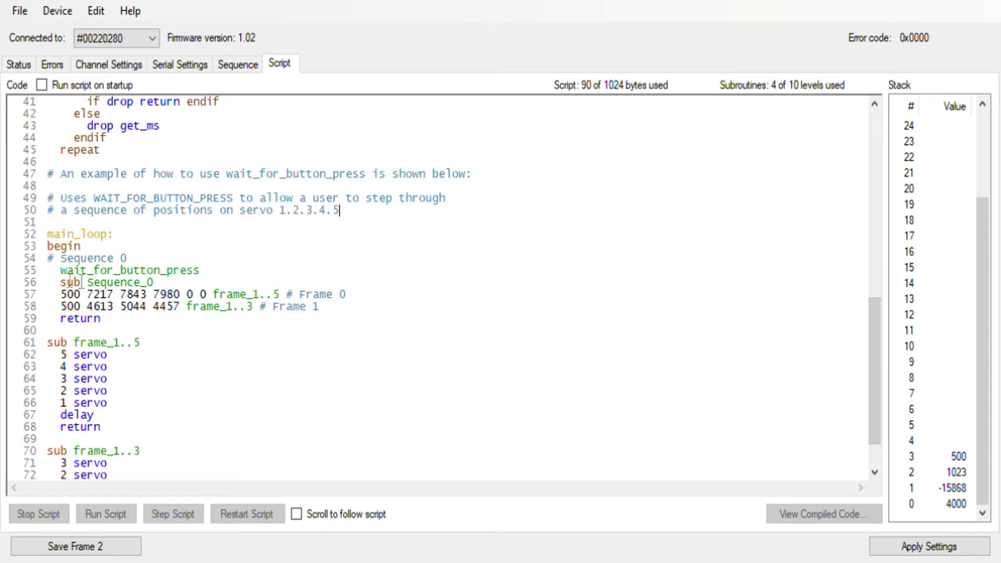
pyautogui.moveTo(128, 377)
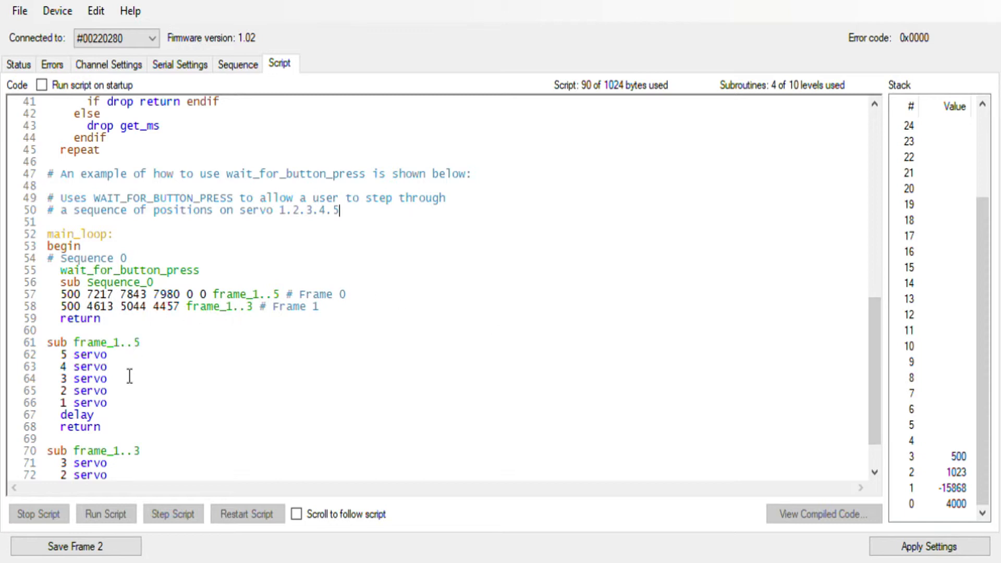
pyautogui.moveTo(111, 330)
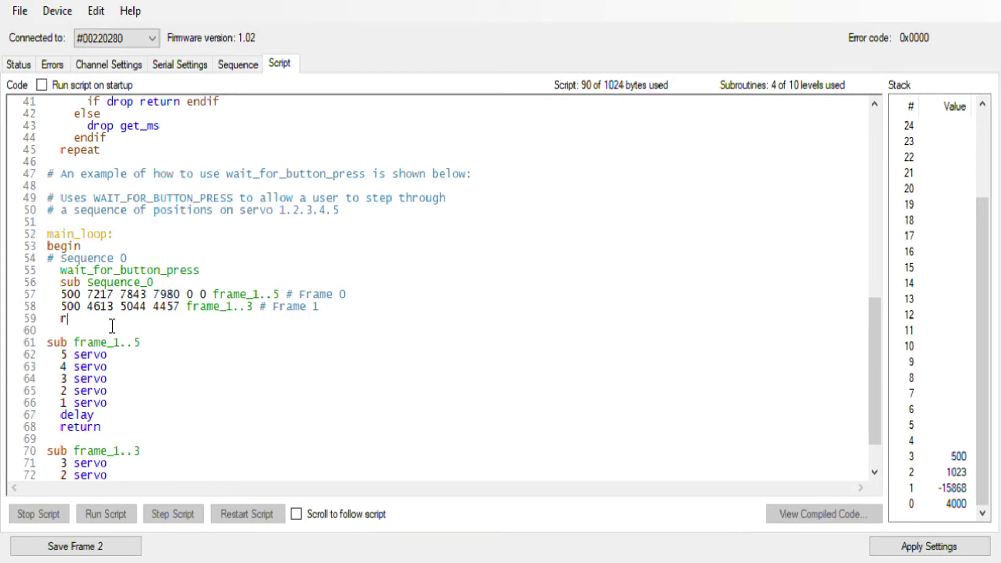
# - Replace the 'return' after the frame lines with 'repeat'
pyautogui.press('Backspace')
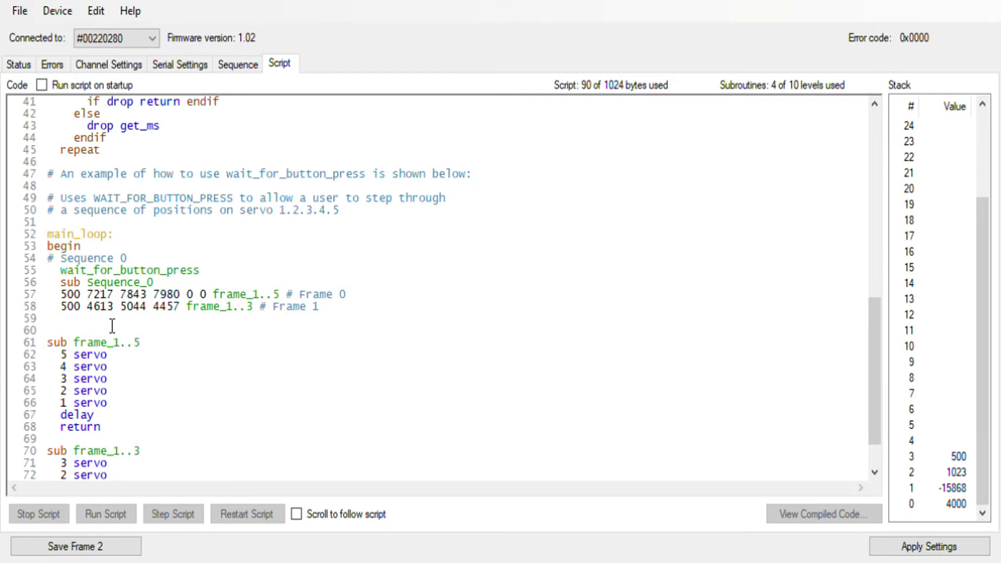
pyautogui.write('repe')
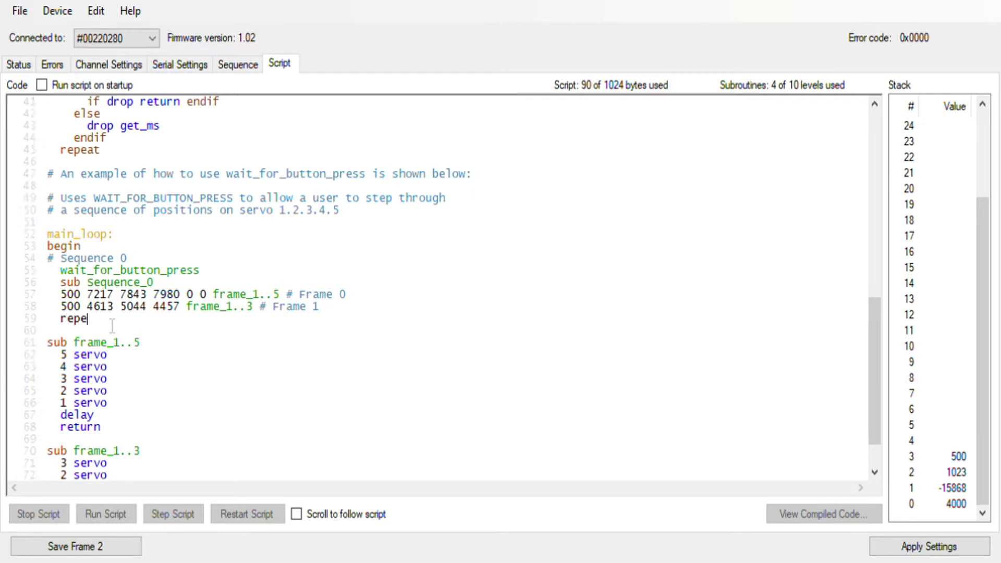
pyautogui.write('at')
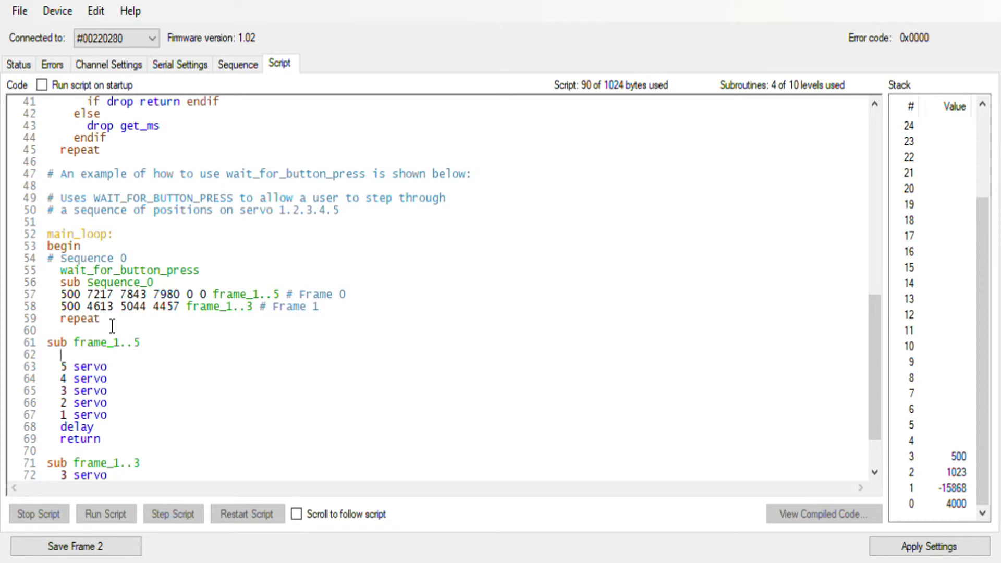
# - Add wait_for_button_press as the first line of the frame subroutines and tick run-on-startup
pyautogui.write('wait_for_button_press')
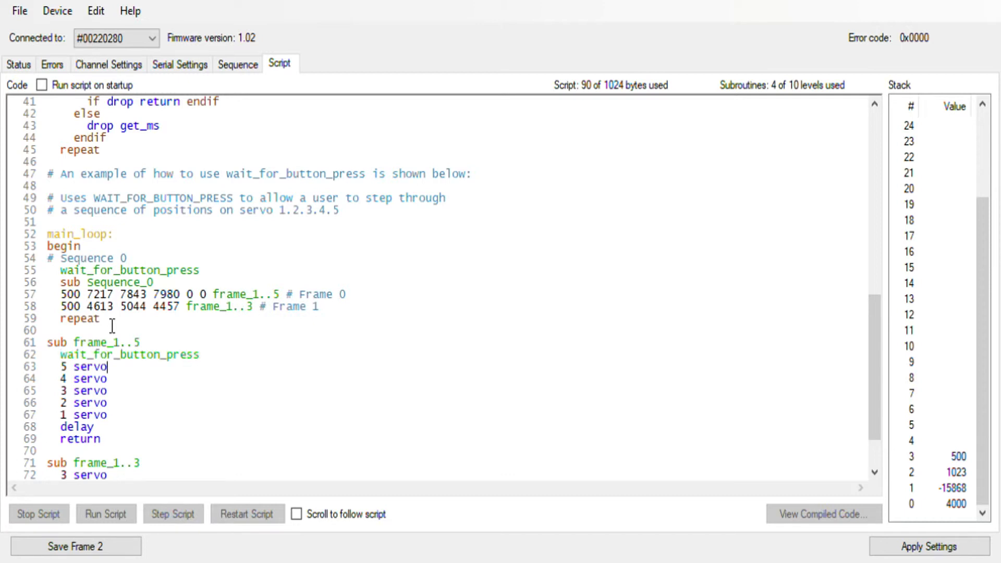
pyautogui.scroll(-3)
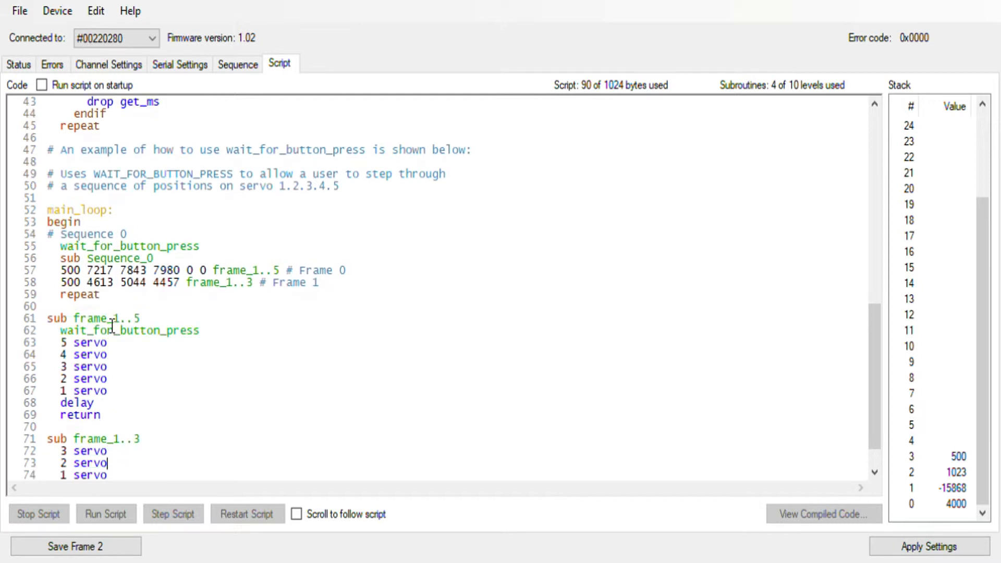
pyautogui.scroll(-3)
pyautogui.write('wait_for_button_press')
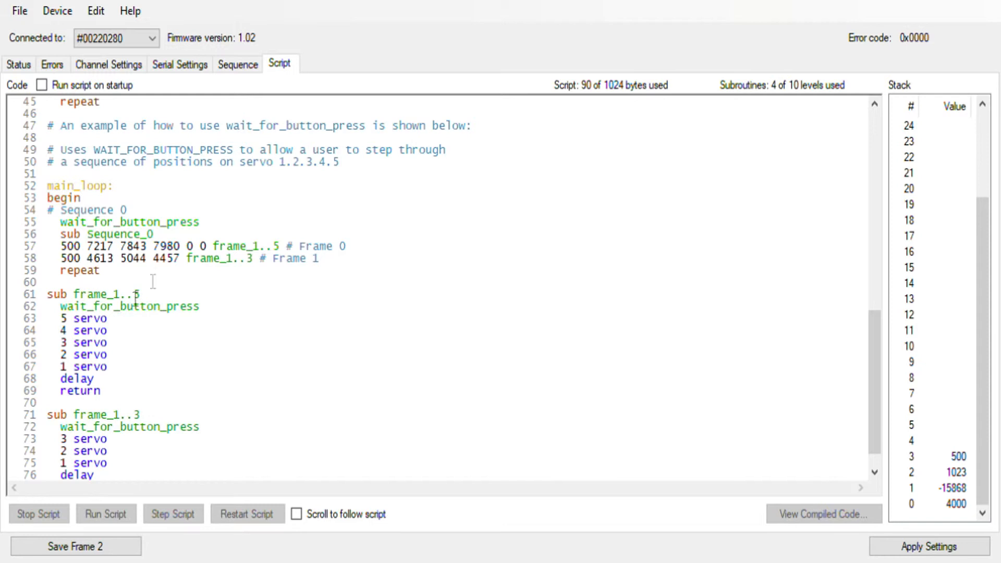
pyautogui.moveTo(702, 389)
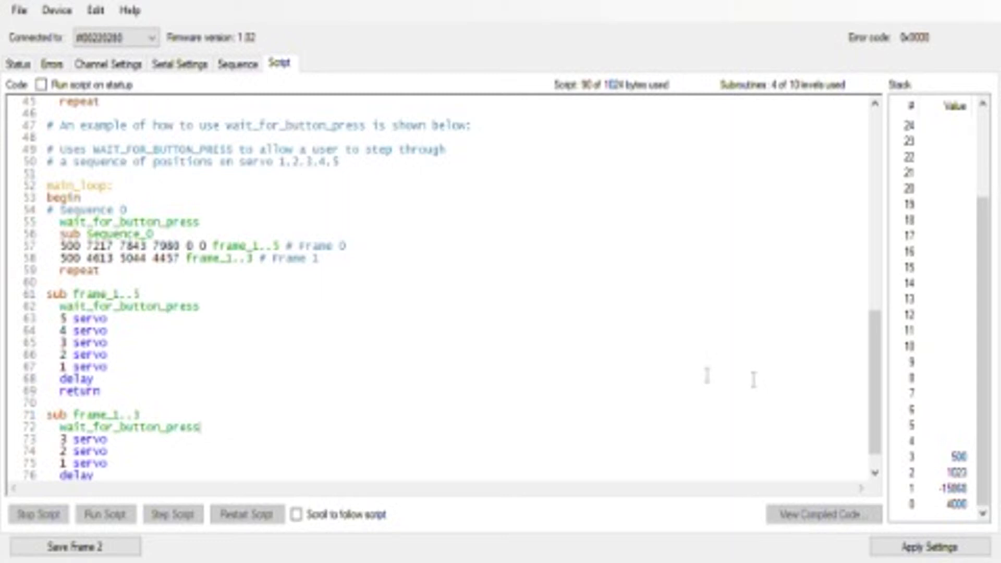
pyautogui.click(100, 512)
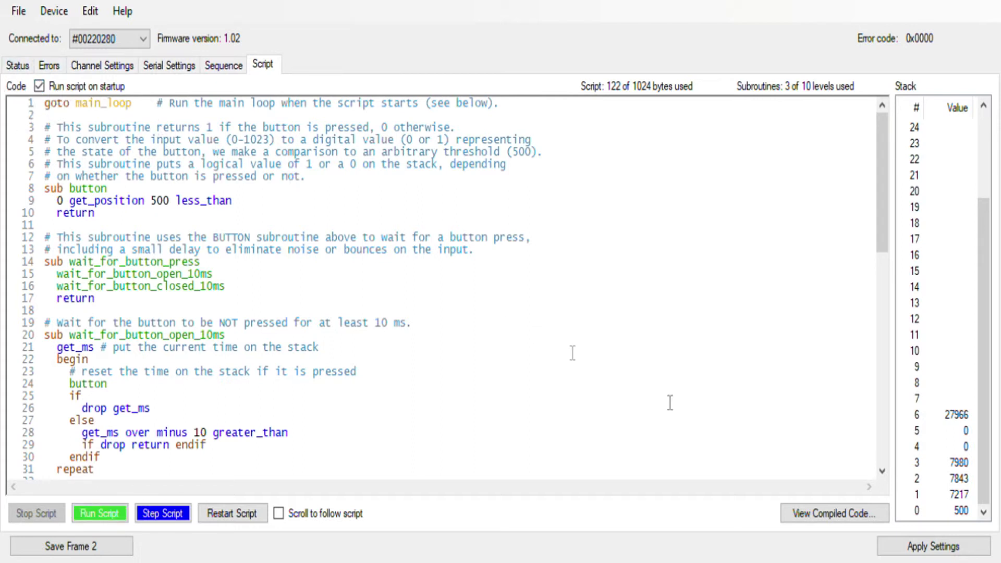
# - Apply the settings so the edited script runs on the Maestro at startup
pyautogui.click(99, 512)
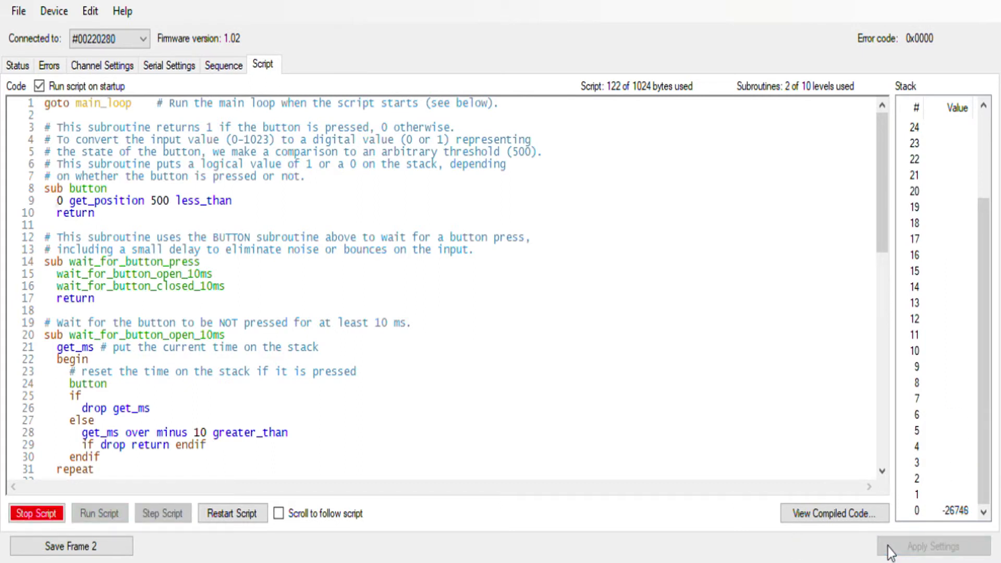